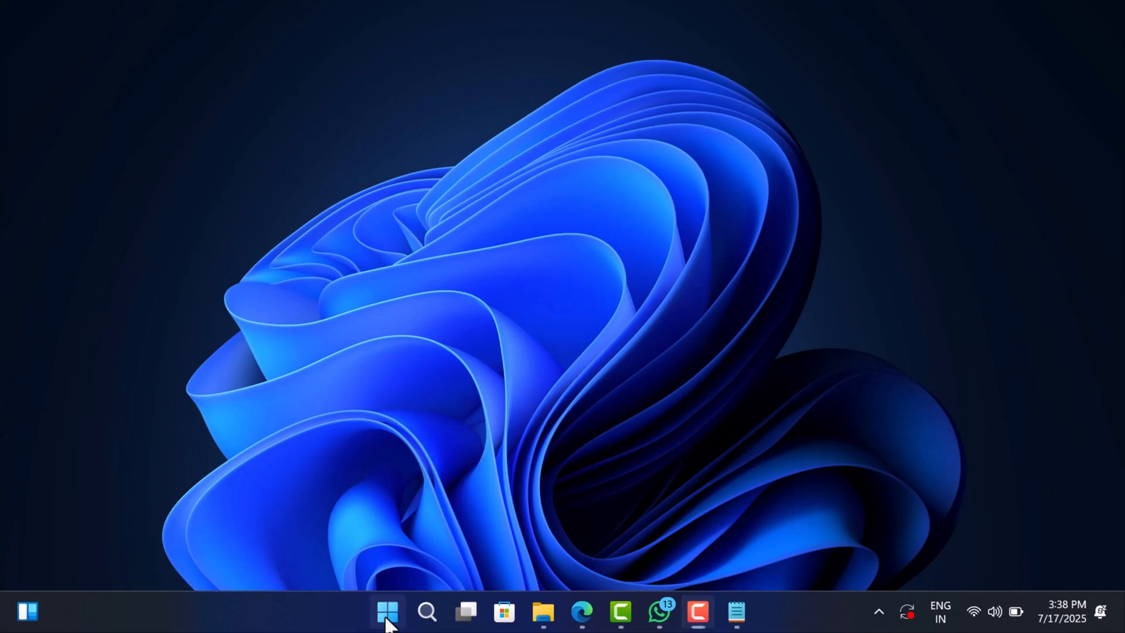
- Review the installed apps list in Windows Settings
{"action": "left_click", "coordinate": [387, 612]}
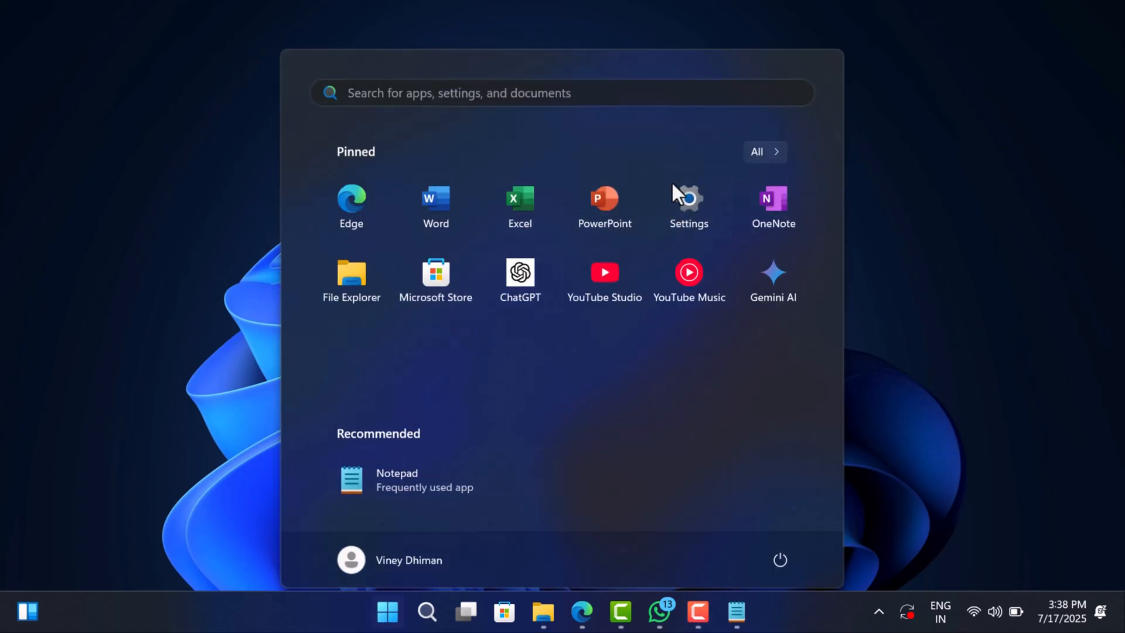
{"action": "left_click", "coordinate": [687, 198]}
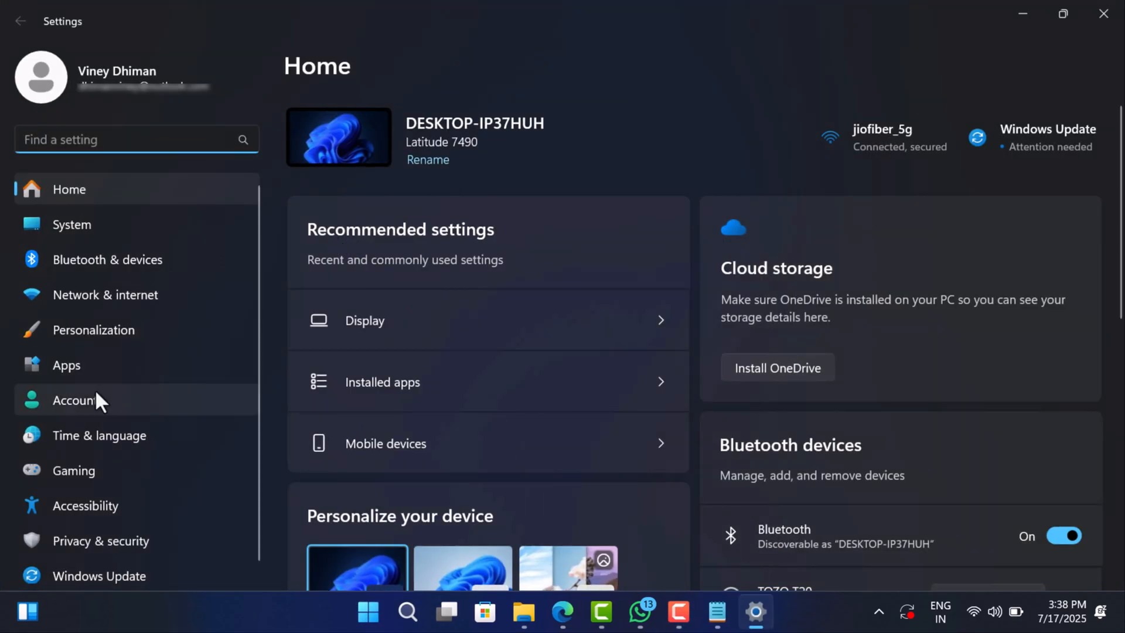
{"action": "left_click", "coordinate": [65, 364]}
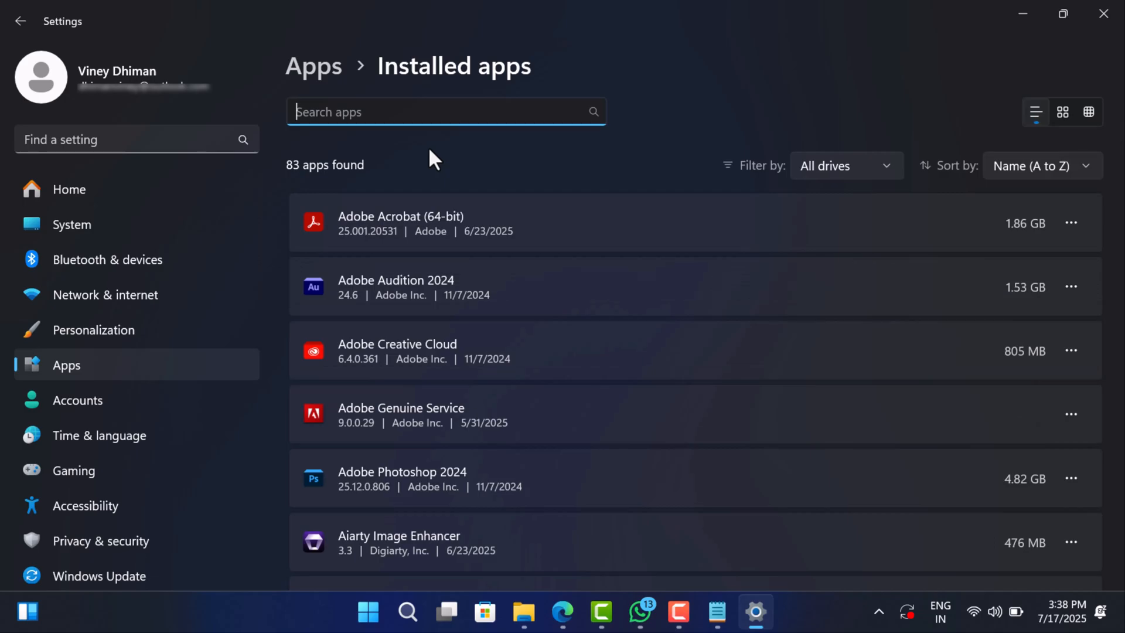
{"action": "scroll", "scroll_direction": "down", "scroll_amount": 3}
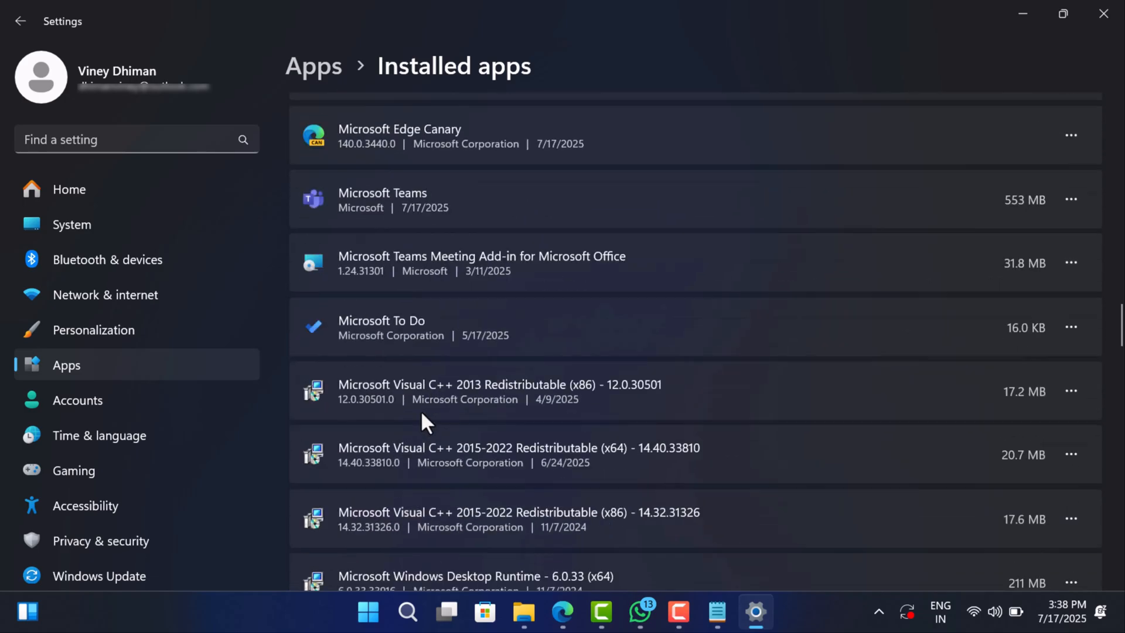
{"action": "scroll", "scroll_direction": "up", "scroll_amount": 3}
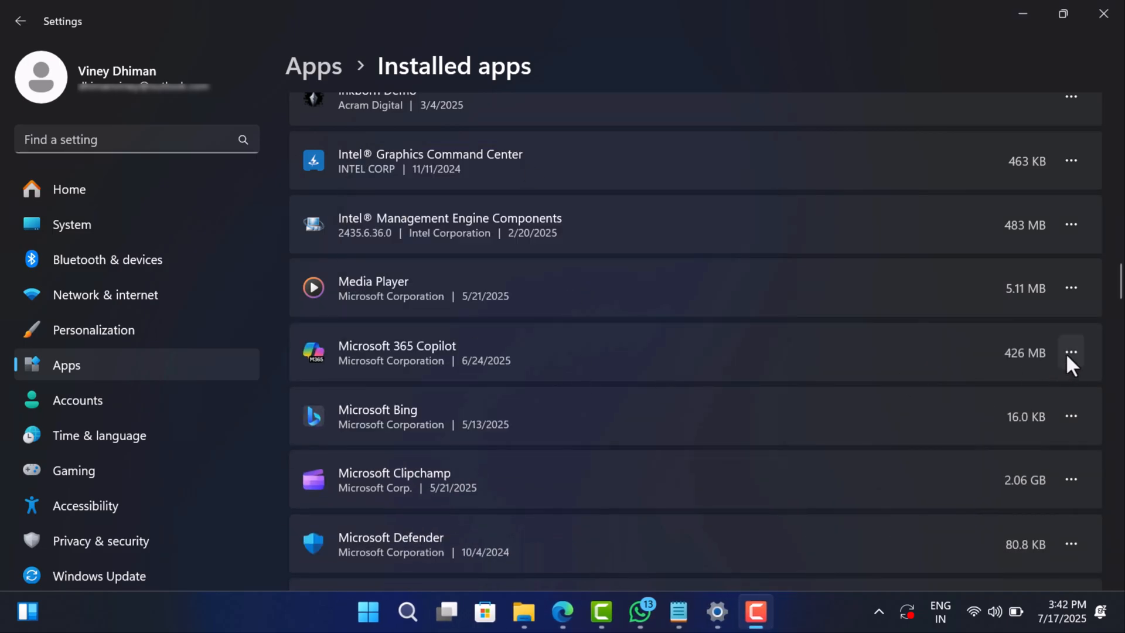
{"action": "left_click", "coordinate": [1071, 352]}
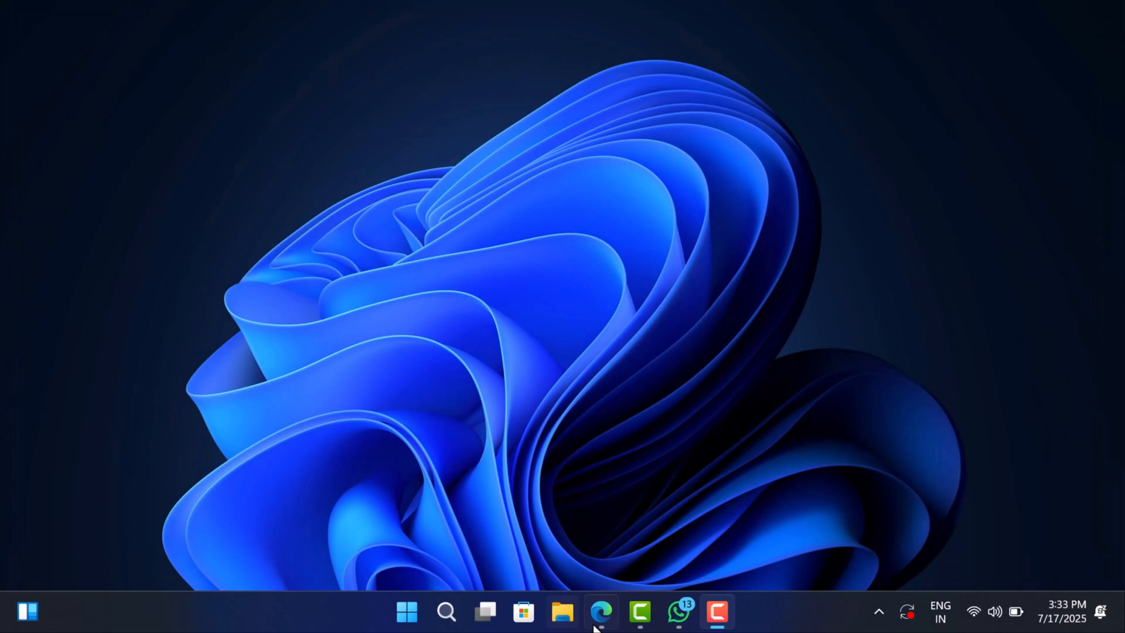
- Create a 64-bit config.office.com configuration with Office LTSC Professional Plus 2024 - Volume License
{"action": "left_click", "coordinate": [602, 612]}
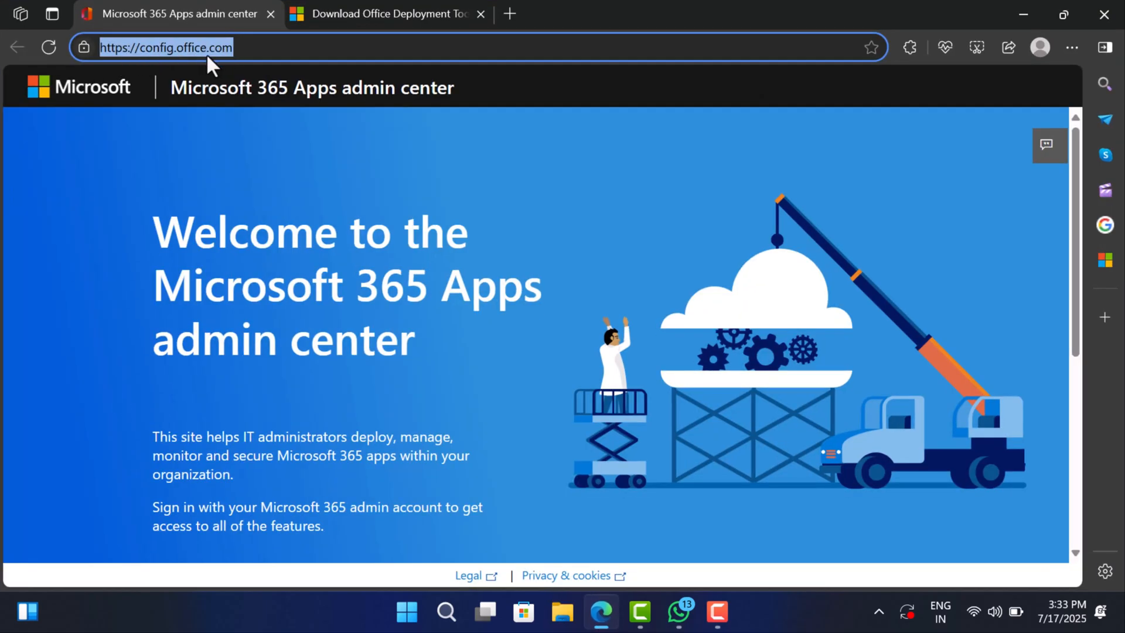
{"action": "scroll", "scroll_direction": "down", "scroll_amount": 3}
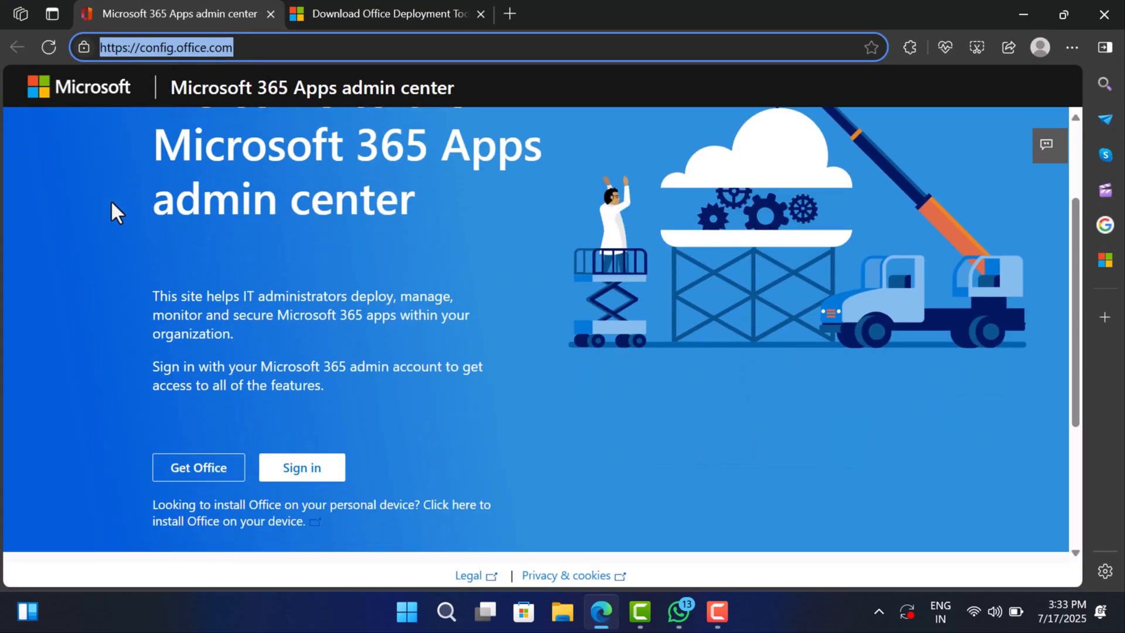
{"action": "scroll", "scroll_direction": "down", "scroll_amount": 3}
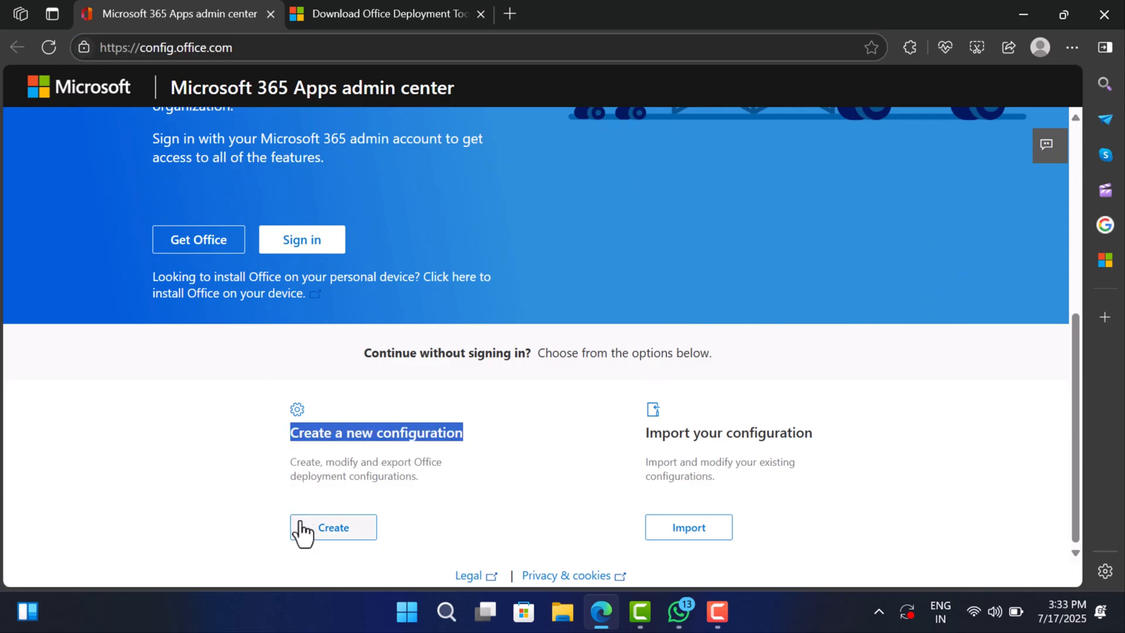
{"action": "left_click", "coordinate": [332, 528]}
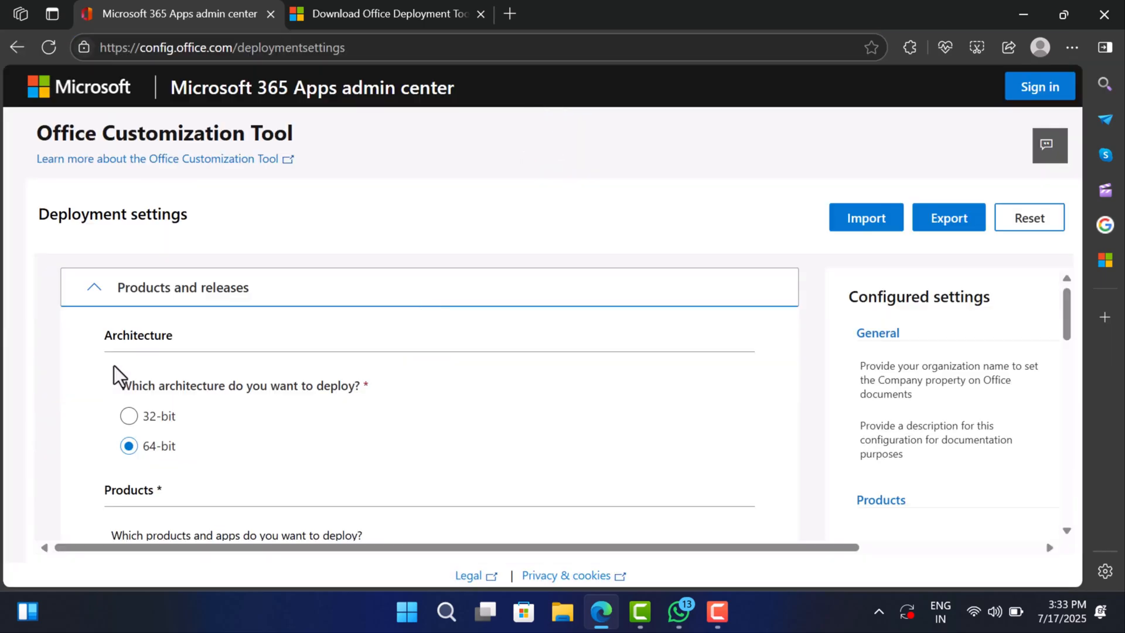
{"action": "mouse_move", "coordinate": [32, 335]}
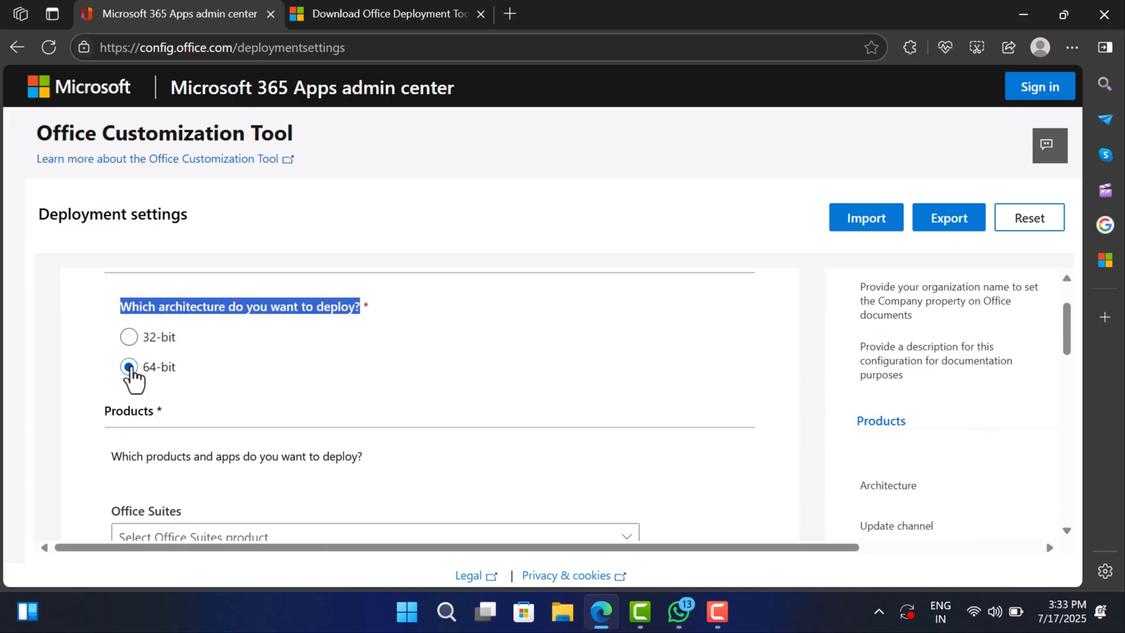
{"action": "scroll", "scroll_direction": "down", "scroll_amount": 3}
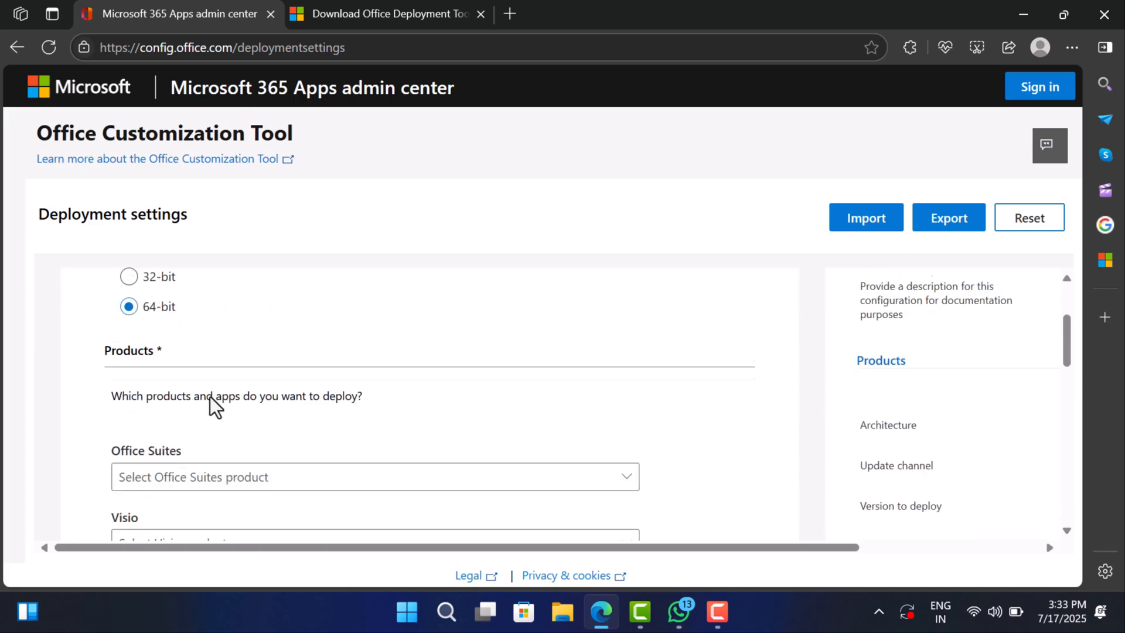
{"action": "double_click", "coordinate": [136, 330]}
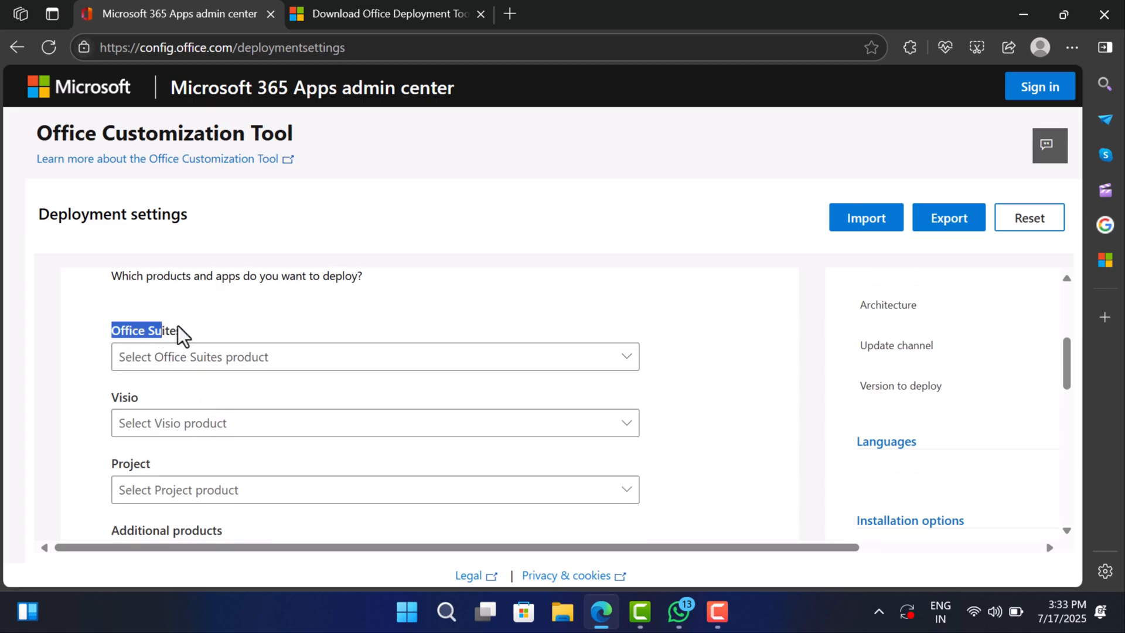
{"action": "left_click", "coordinate": [374, 356]}
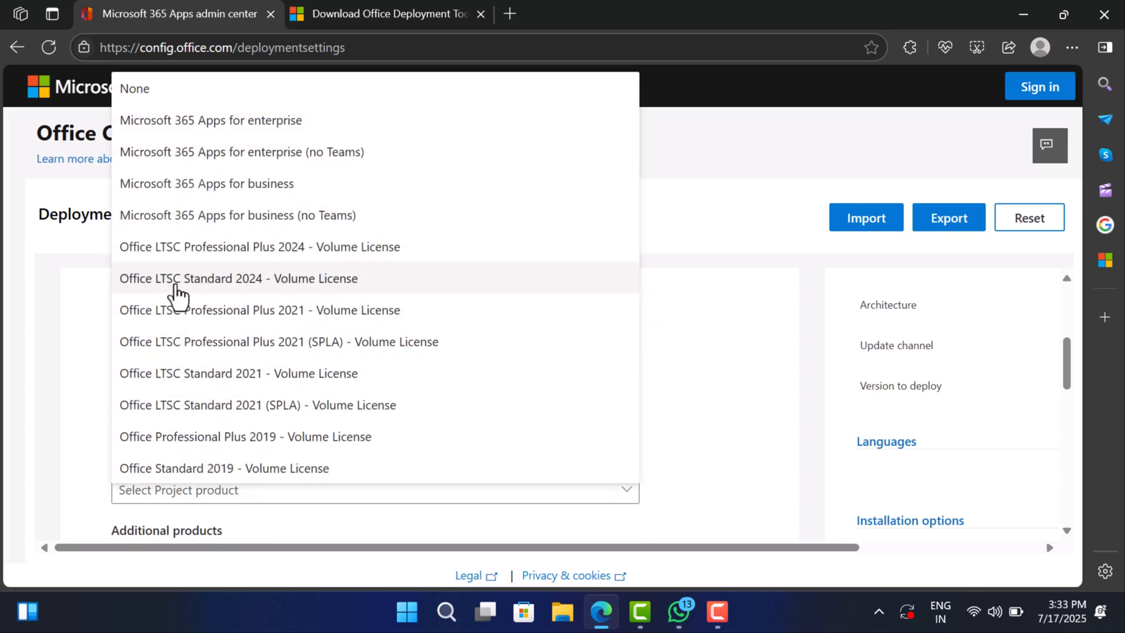
{"action": "mouse_move", "coordinate": [206, 247]}
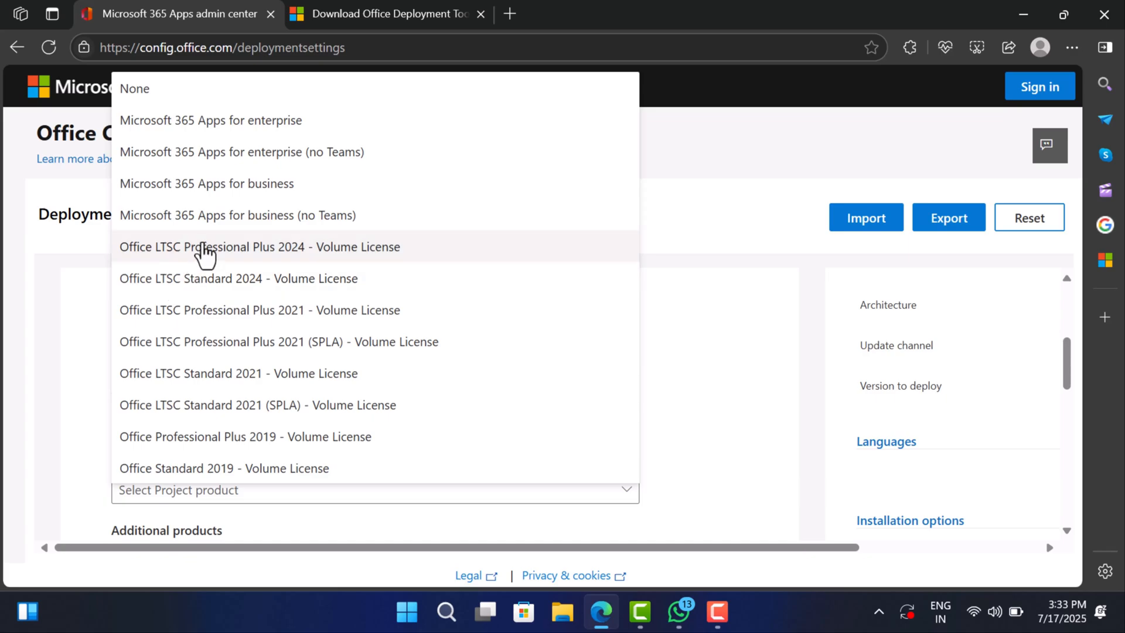
{"action": "left_click", "coordinate": [260, 246]}
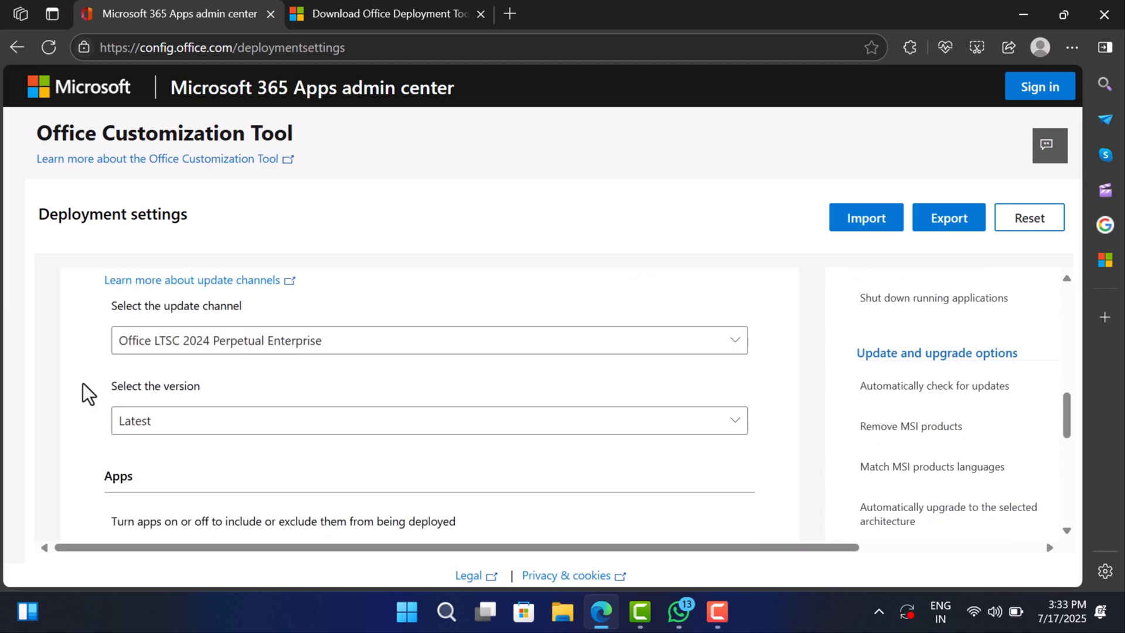
- Keep the Latest LTSC 2024 version and set English (United States) as primary language
{"action": "scroll", "scroll_direction": "down", "scroll_amount": 3}
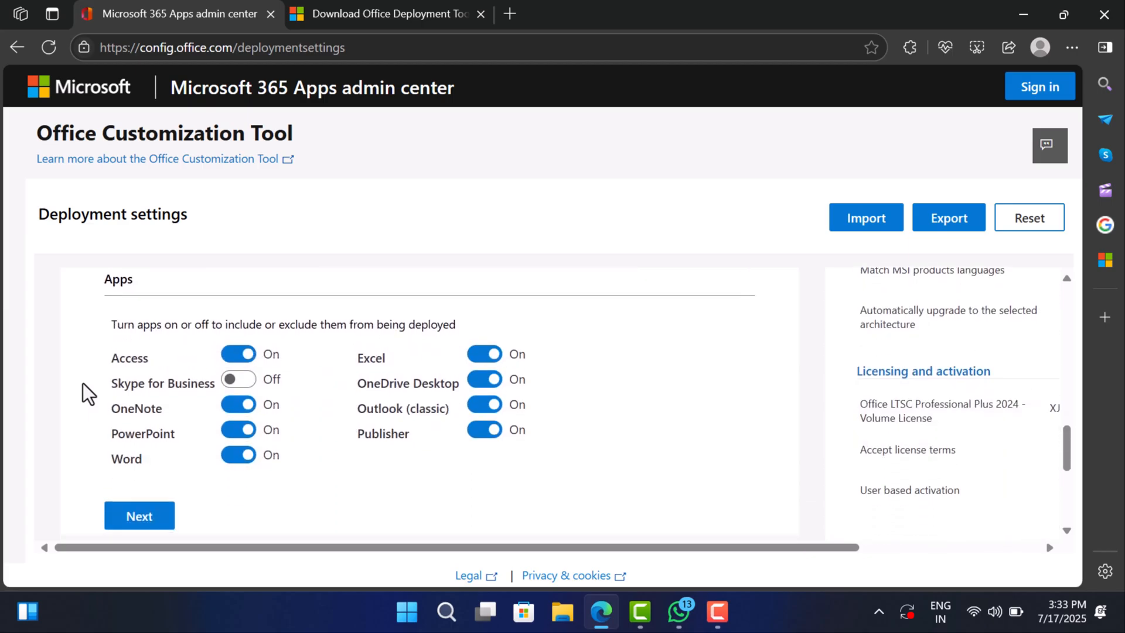
{"action": "mouse_move", "coordinate": [271, 348]}
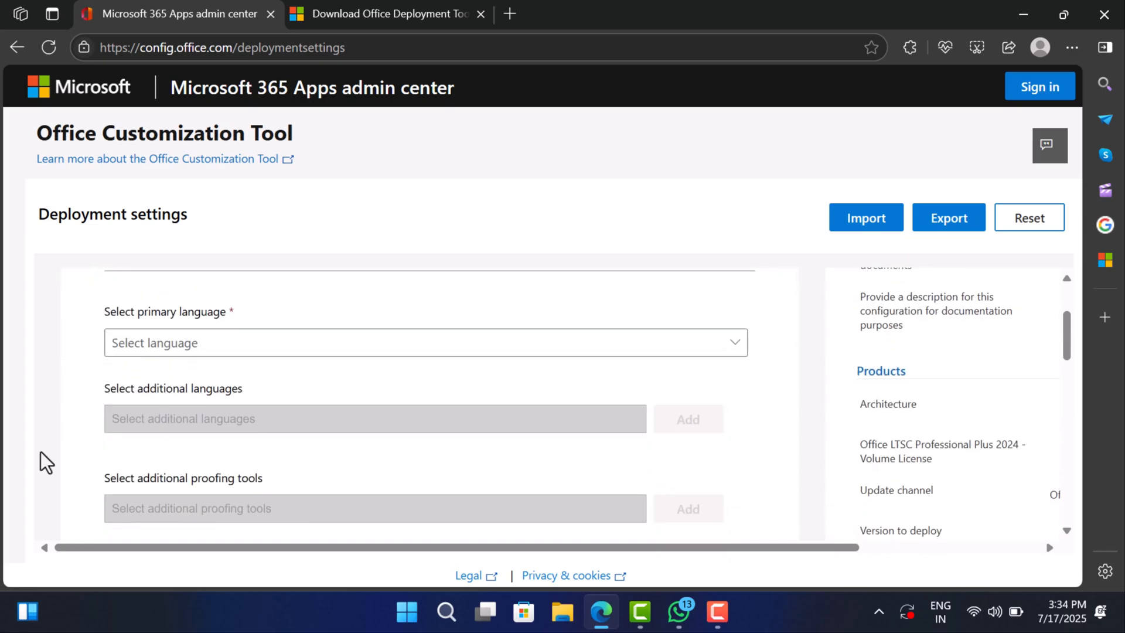
{"action": "left_click", "coordinate": [426, 342]}
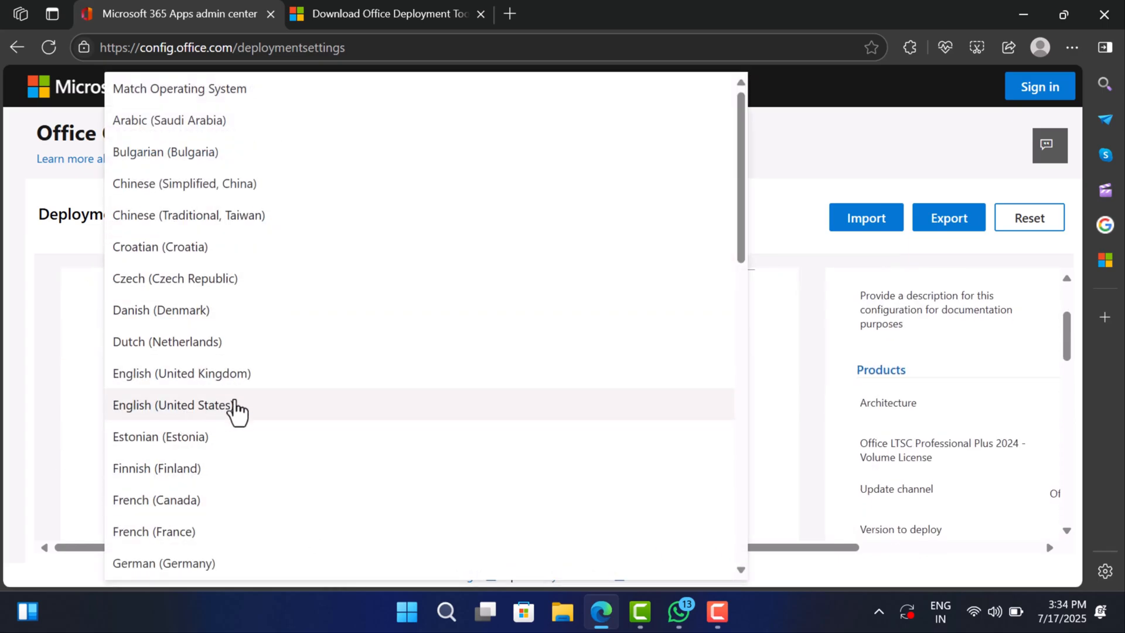
{"action": "left_click", "coordinate": [174, 405]}
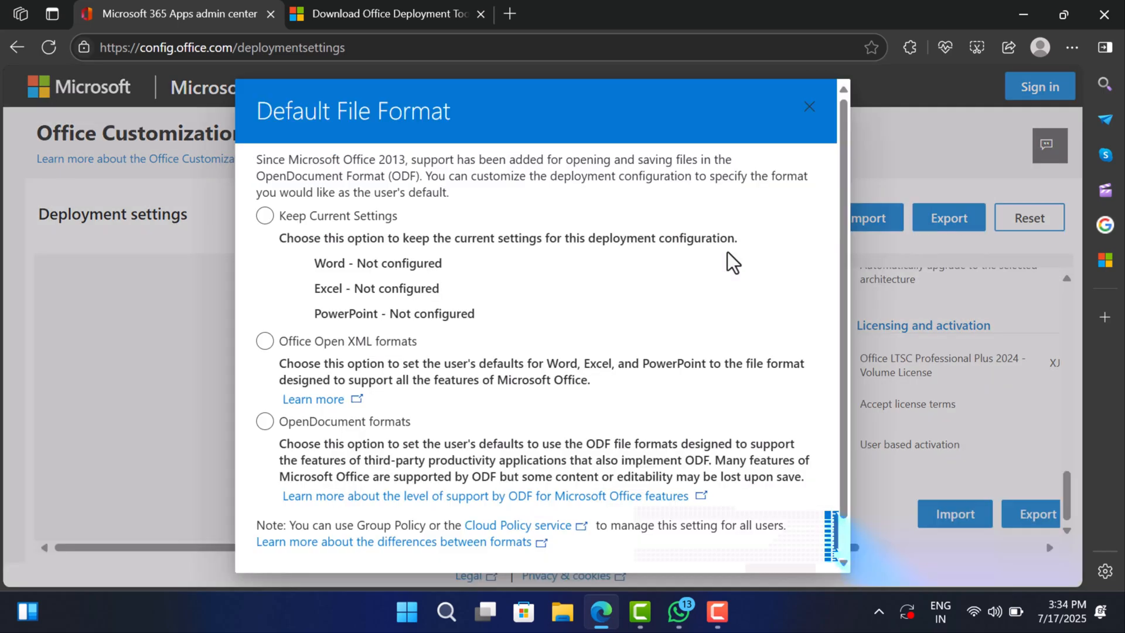
{"action": "mouse_move", "coordinate": [381, 497]}
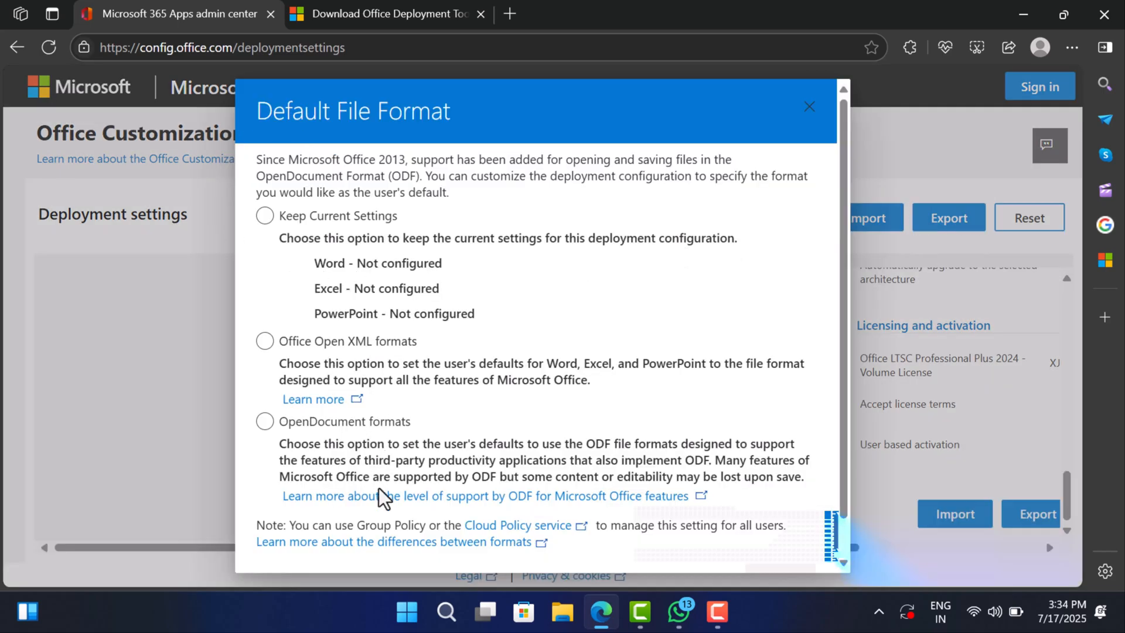
- Set Office Open XML as default format, accept the license, and export Configuration.xml
{"action": "left_click", "coordinate": [265, 341]}
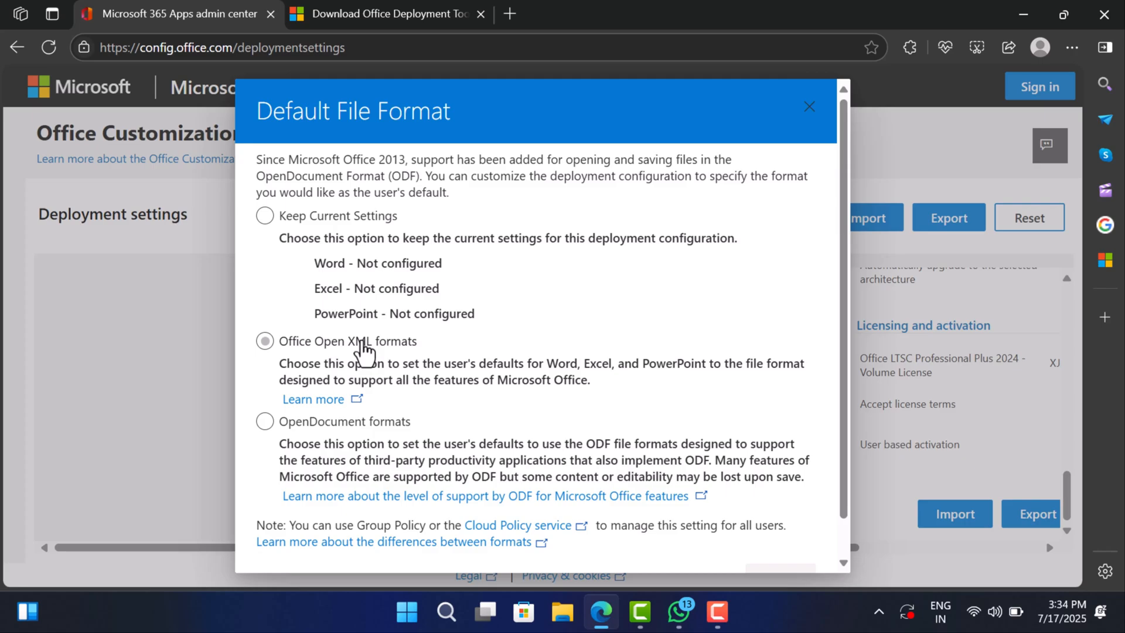
{"action": "left_click", "coordinate": [265, 342]}
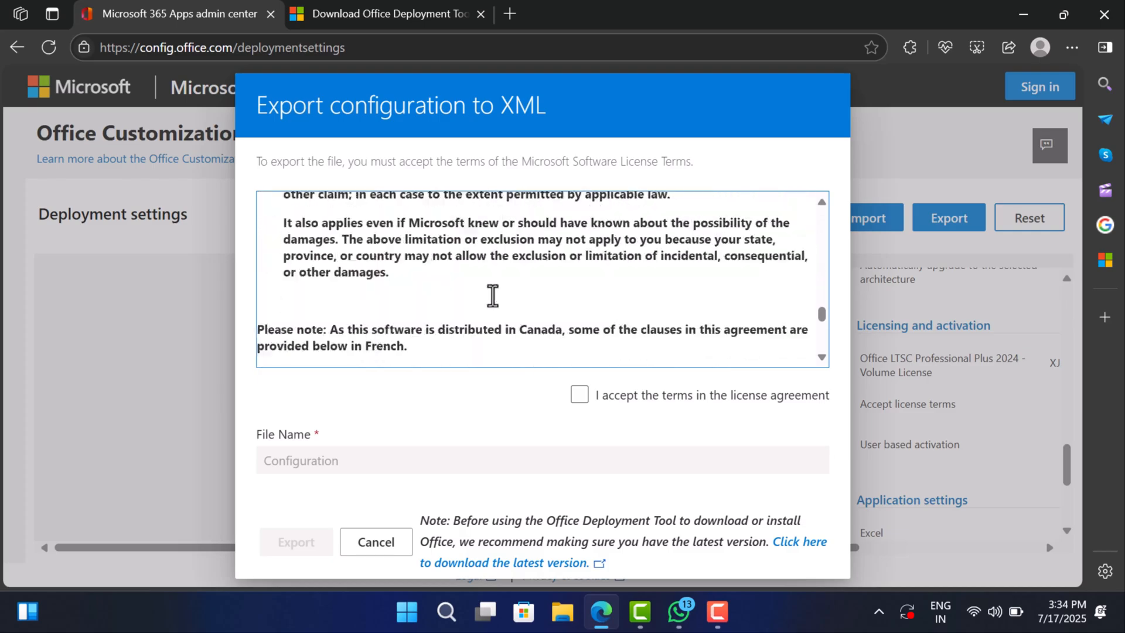
{"action": "left_click", "coordinate": [579, 394]}
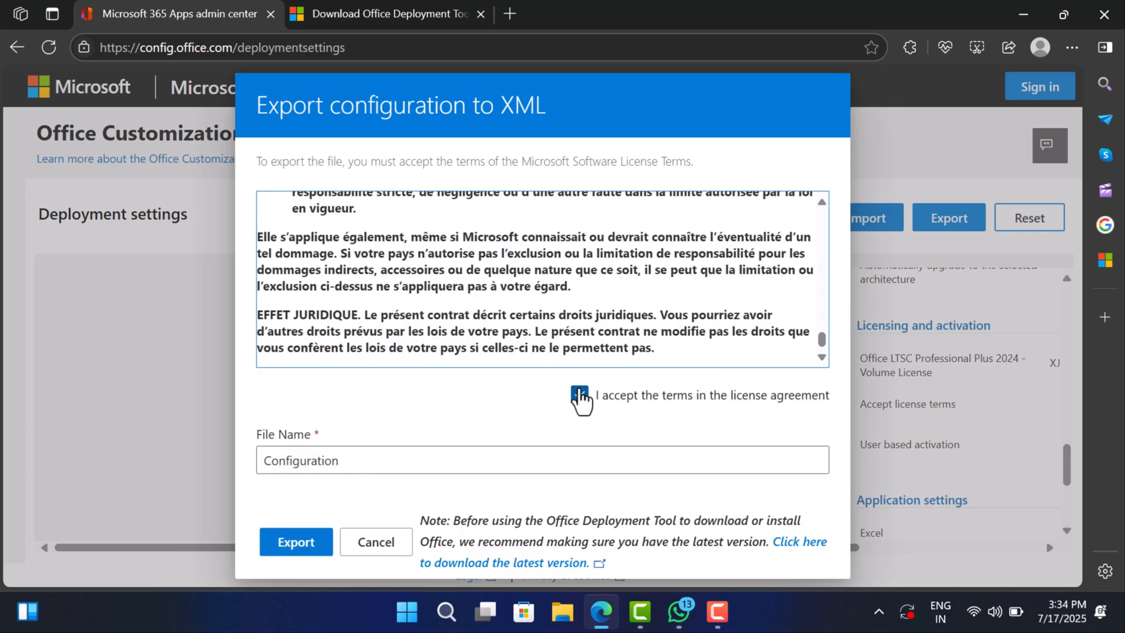
{"action": "left_click", "coordinate": [579, 394]}
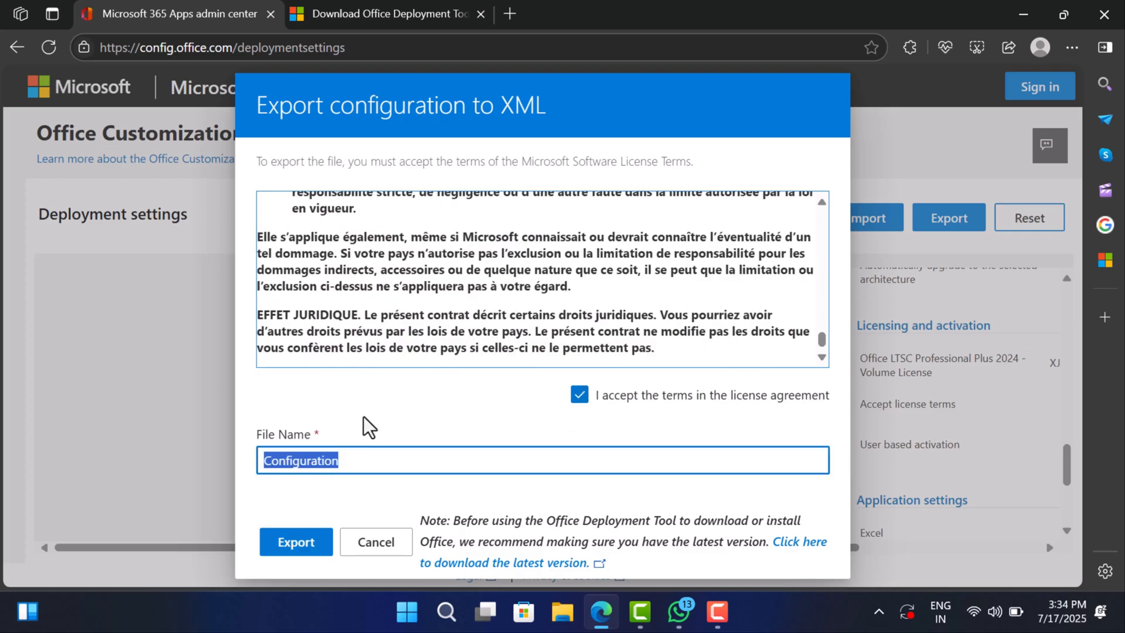
{"action": "left_click", "coordinate": [295, 541]}
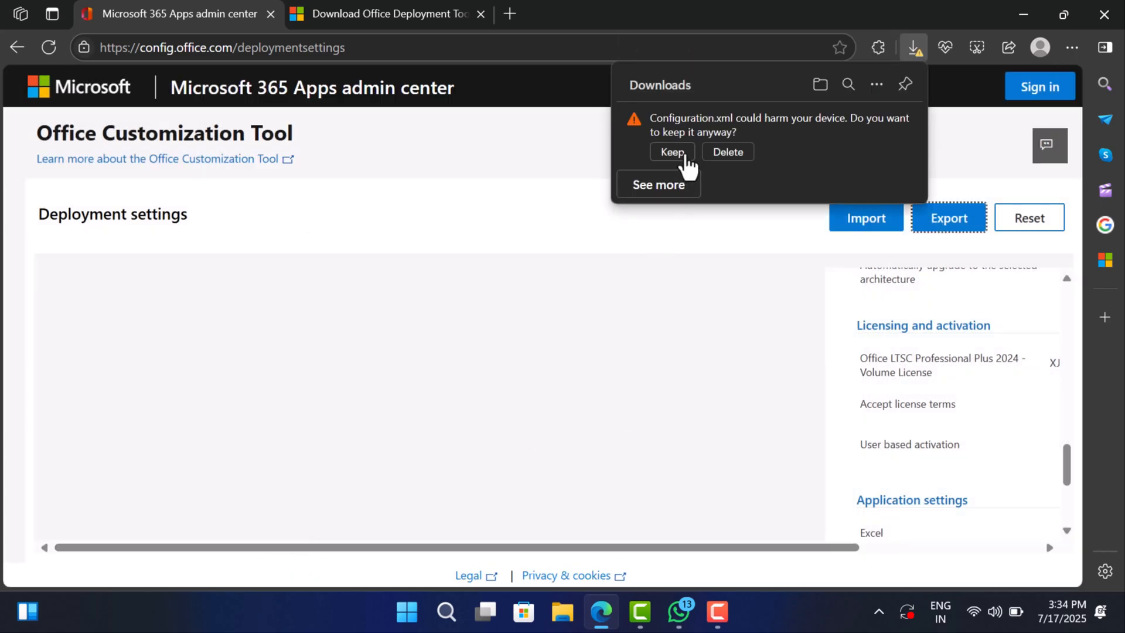
{"action": "left_click", "coordinate": [672, 151]}
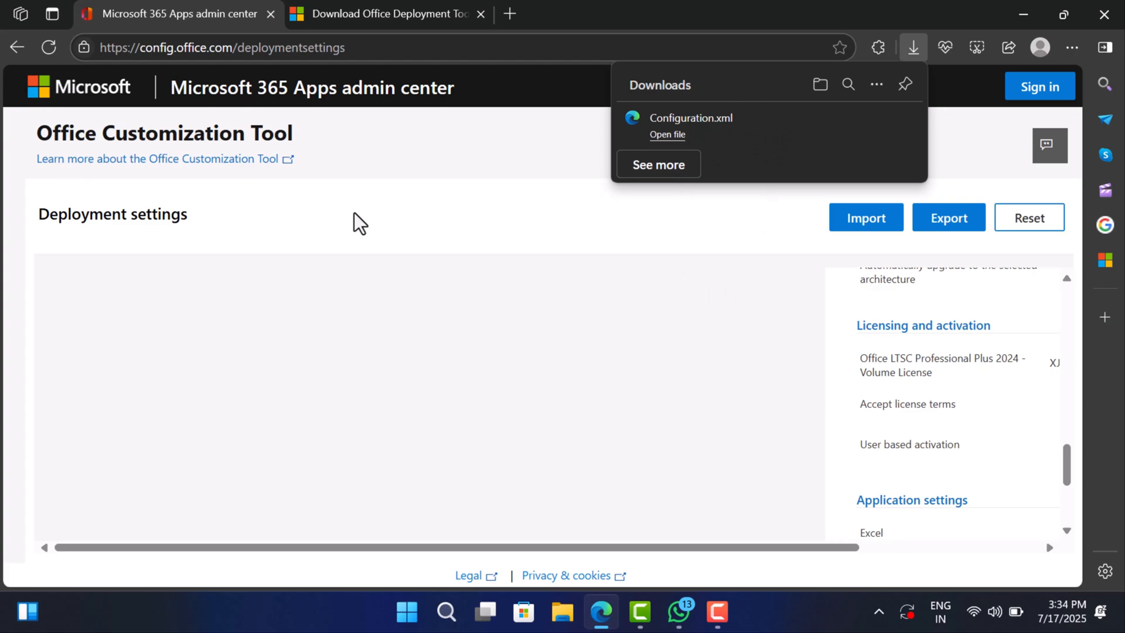
{"action": "left_click", "coordinate": [390, 13]}
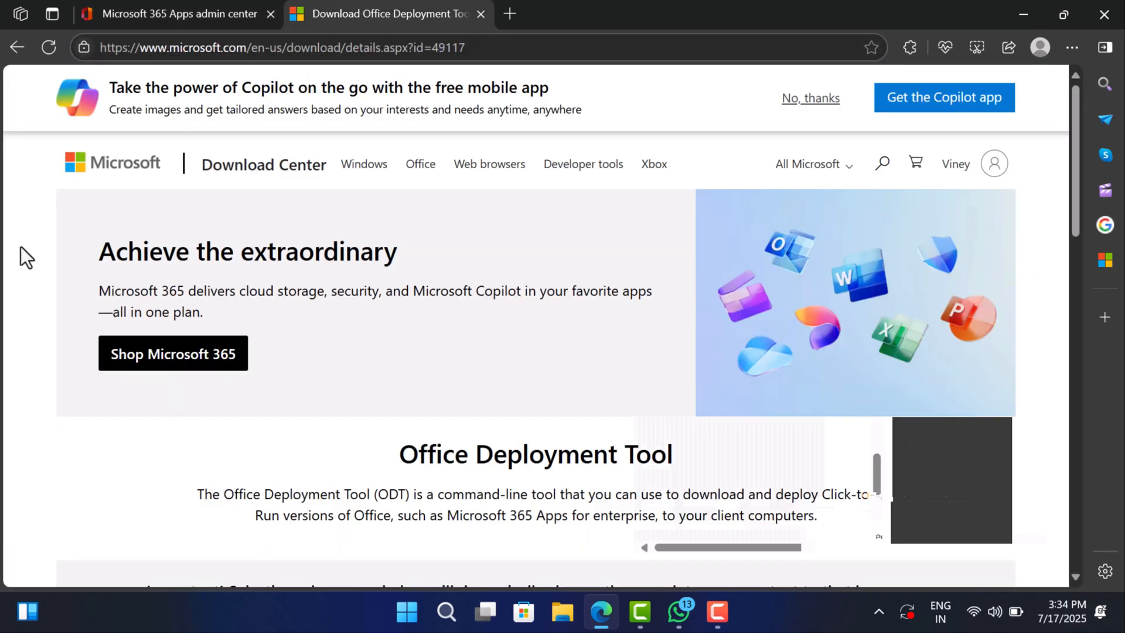
- Download the English Office Deployment Tool from the Download Center page
{"action": "scroll", "scroll_direction": "down", "scroll_amount": 3}
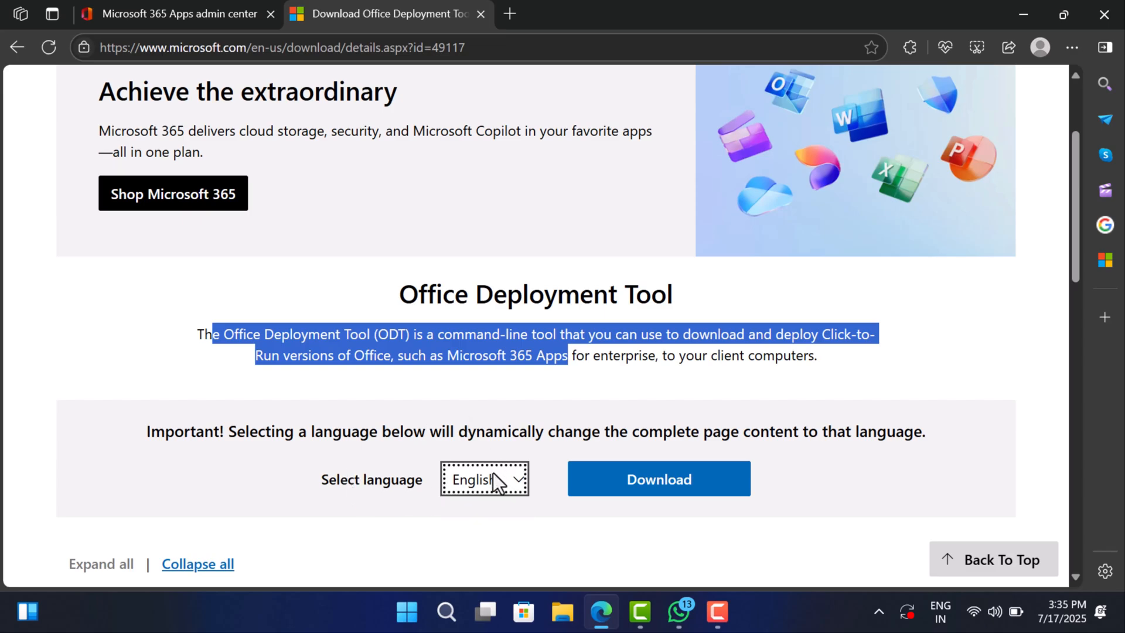
{"action": "left_click", "coordinate": [658, 479]}
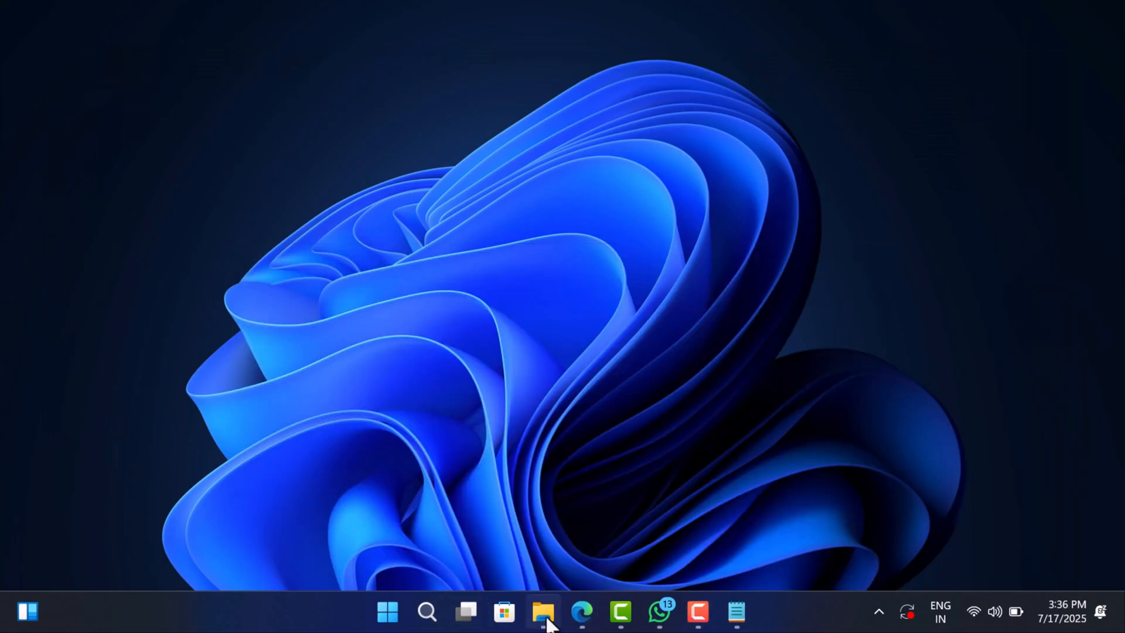
- Run the officedeploymenttool installer from the Downloads folder
{"action": "left_click", "coordinate": [542, 612]}
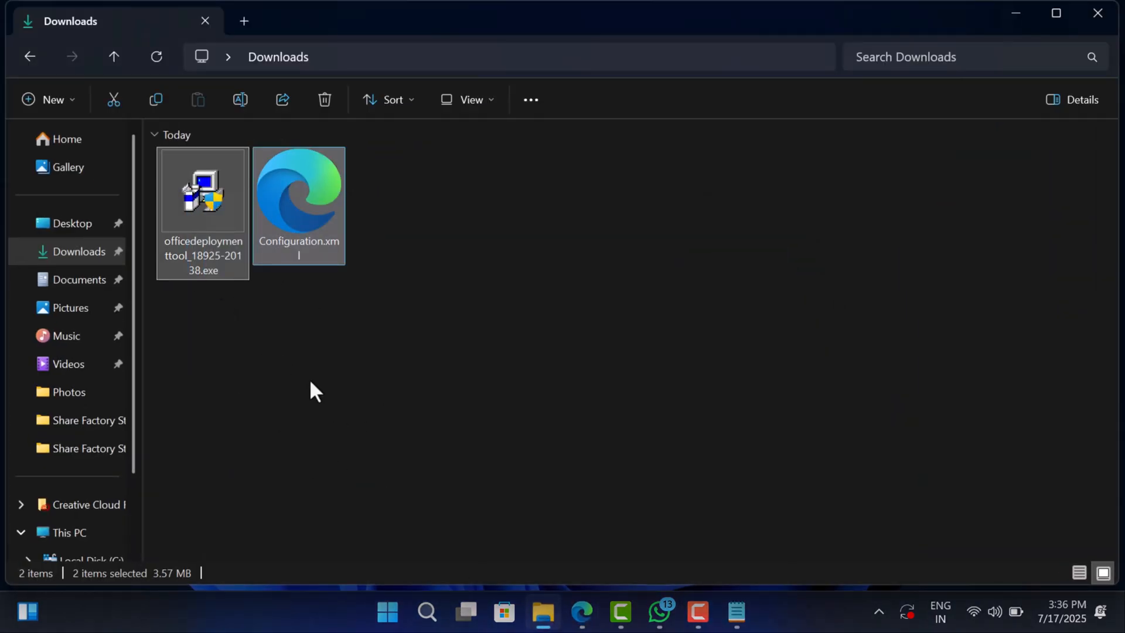
{"action": "left_click", "coordinate": [203, 192]}
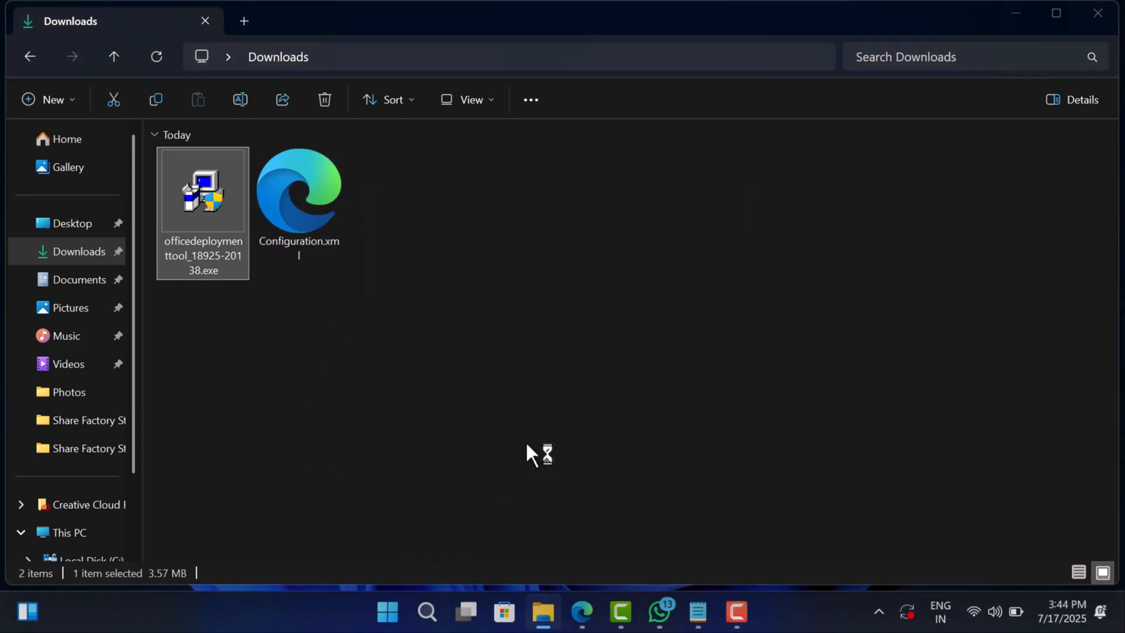
{"action": "double_click", "coordinate": [202, 190]}
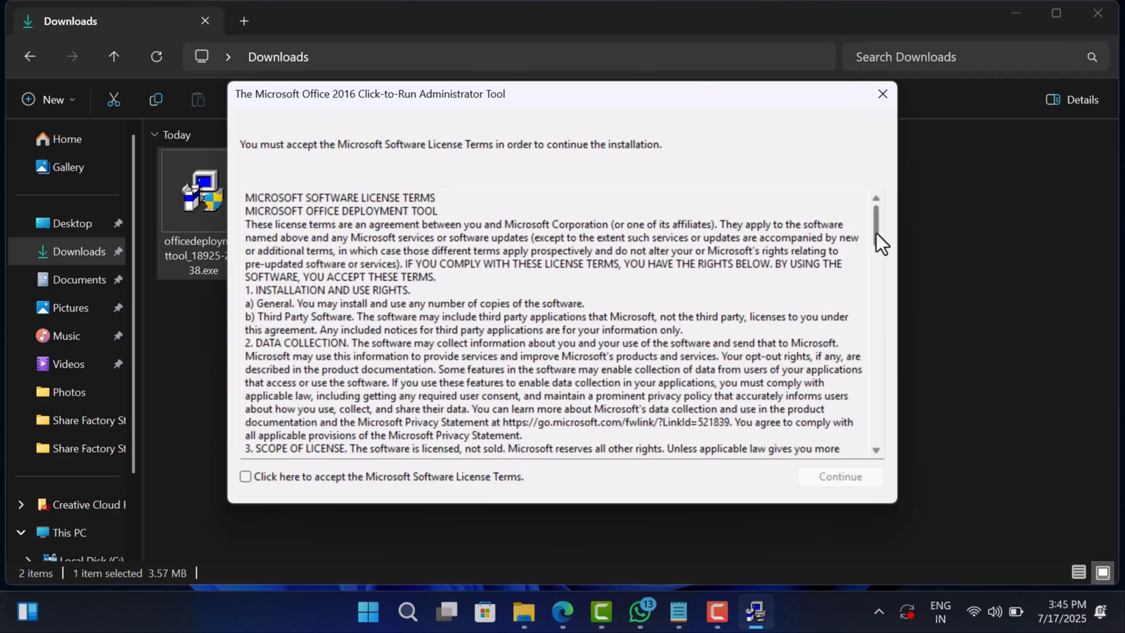
- Accept the Office Deployment Tool license and extract its files to Downloads
{"action": "left_click", "coordinate": [246, 476]}
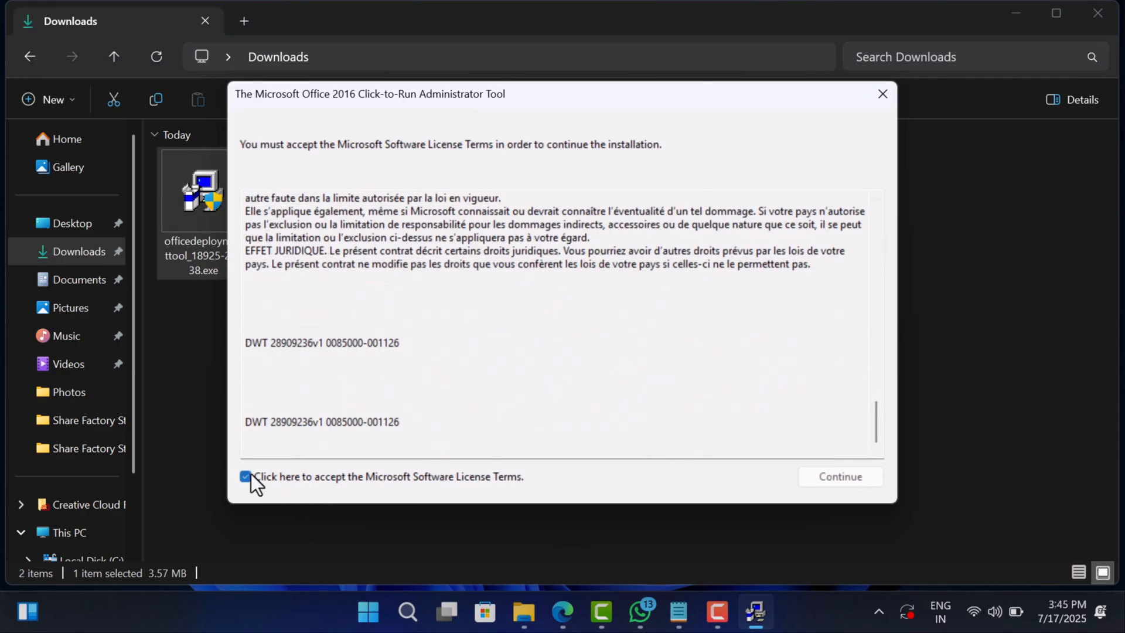
{"action": "left_click", "coordinate": [839, 477]}
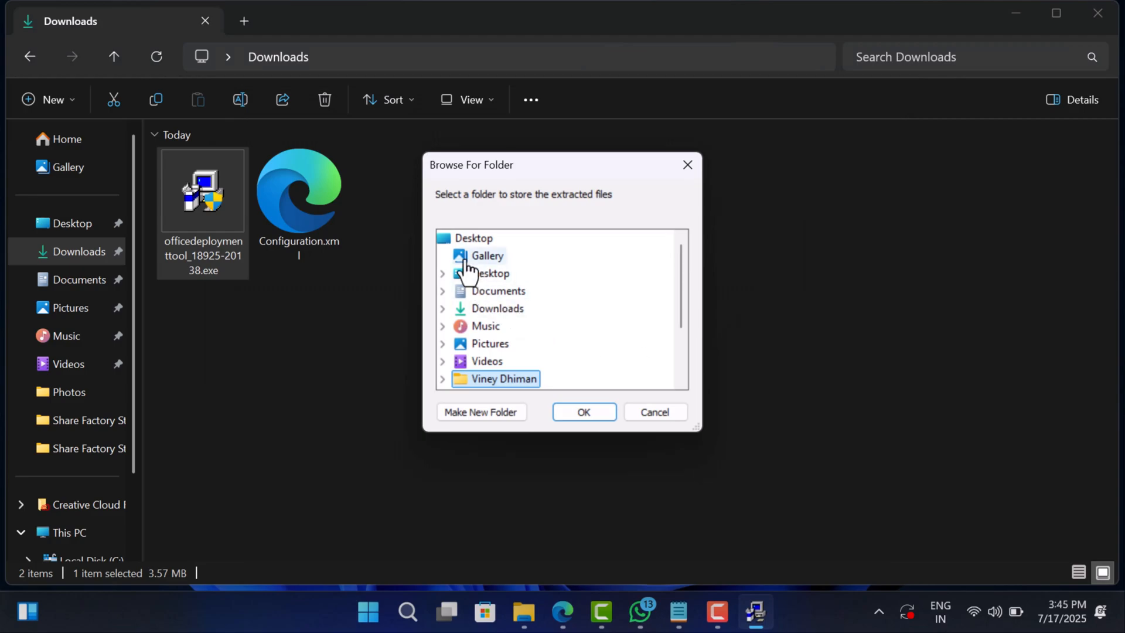
{"action": "mouse_move", "coordinate": [495, 314]}
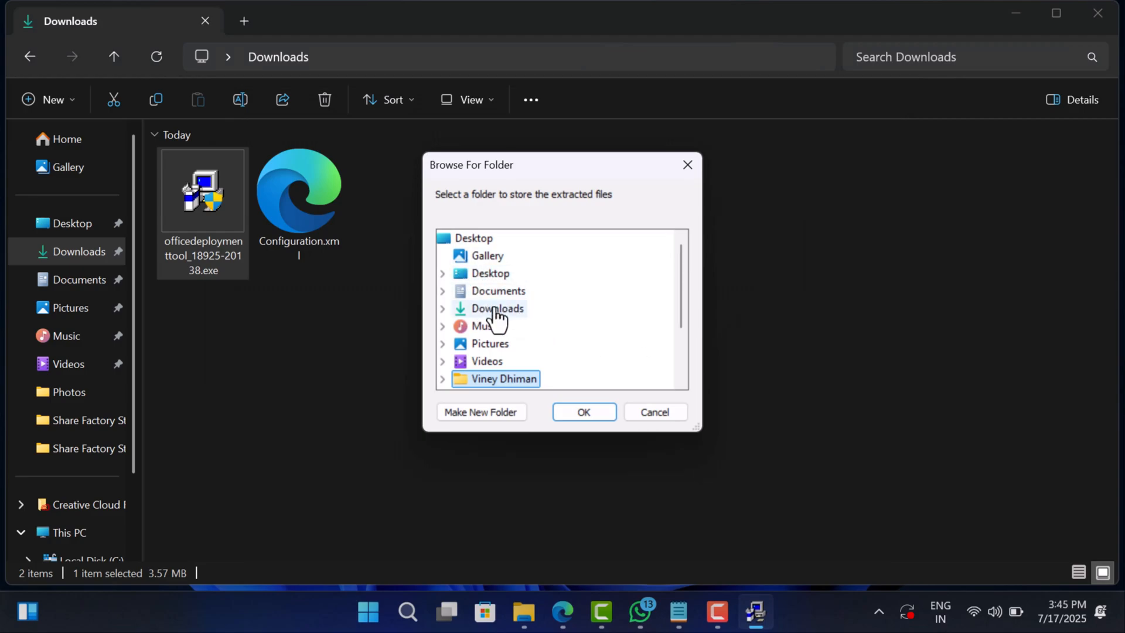
{"action": "left_click", "coordinate": [496, 307]}
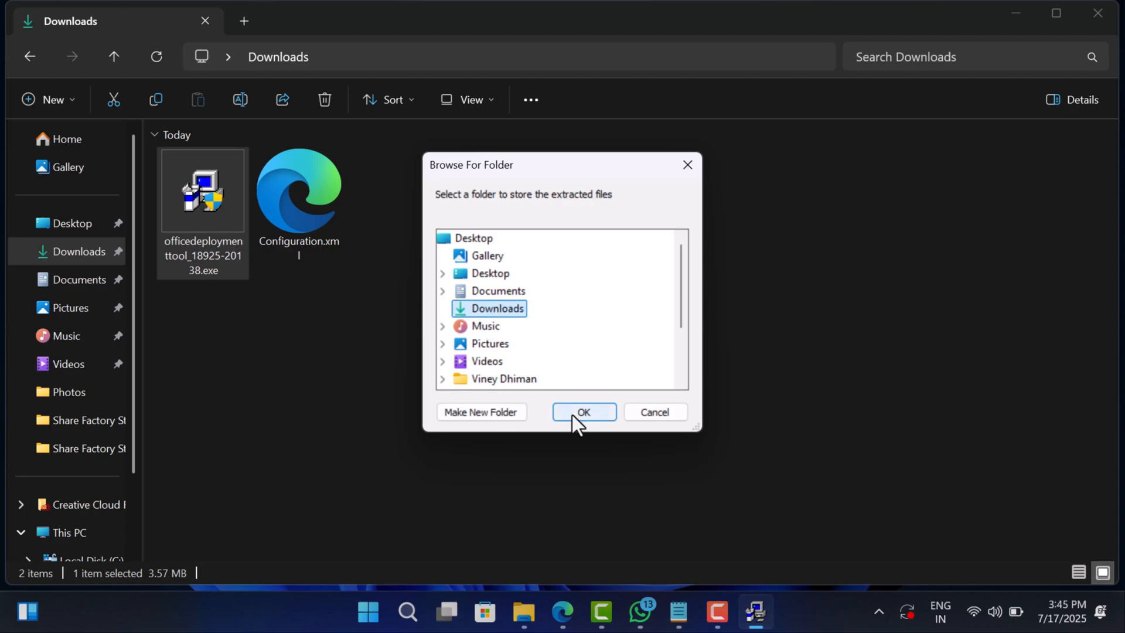
{"action": "left_click", "coordinate": [584, 412]}
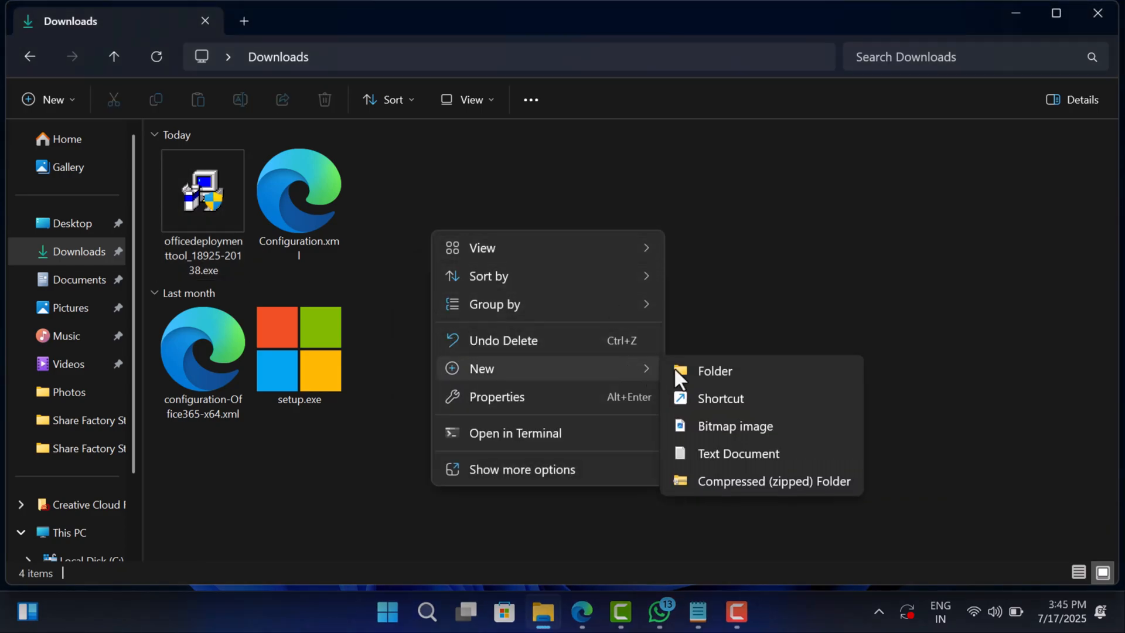
- Create the officeinstaller folder and move Configuration.xml and setup.exe into it
{"action": "left_click", "coordinate": [715, 370]}
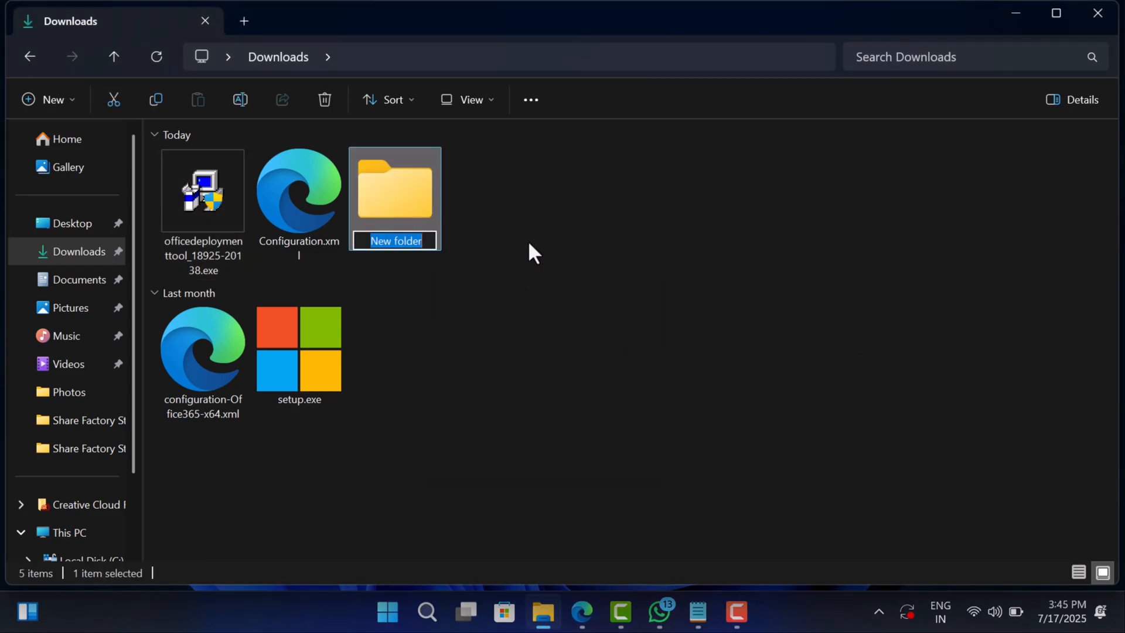
{"action": "type", "text": "Office"}
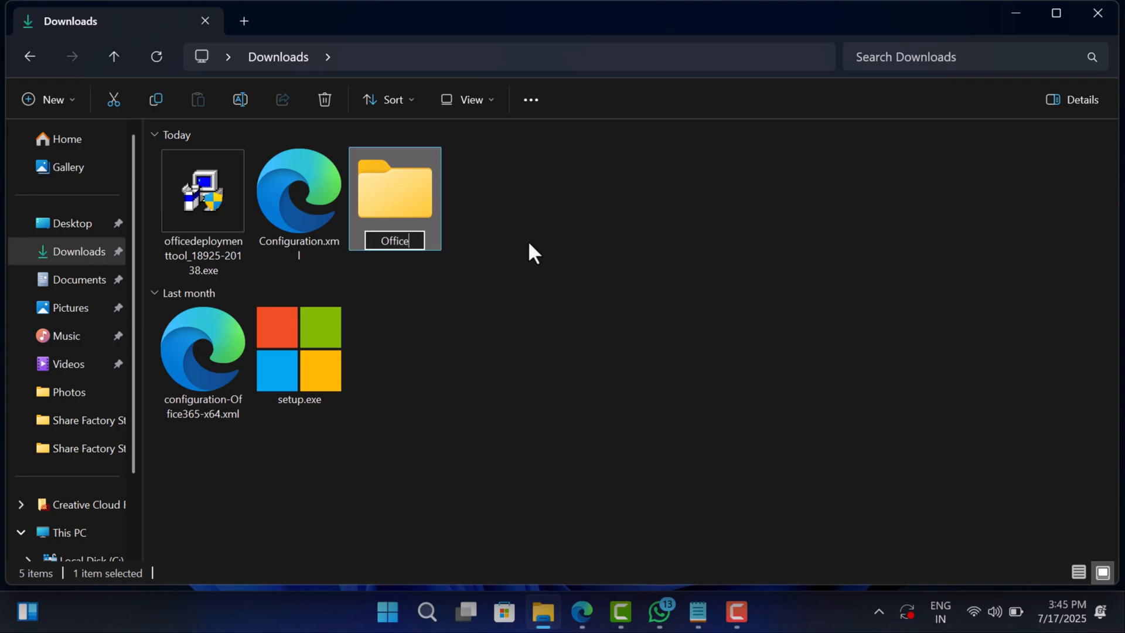
{"action": "type", "text": "of"}
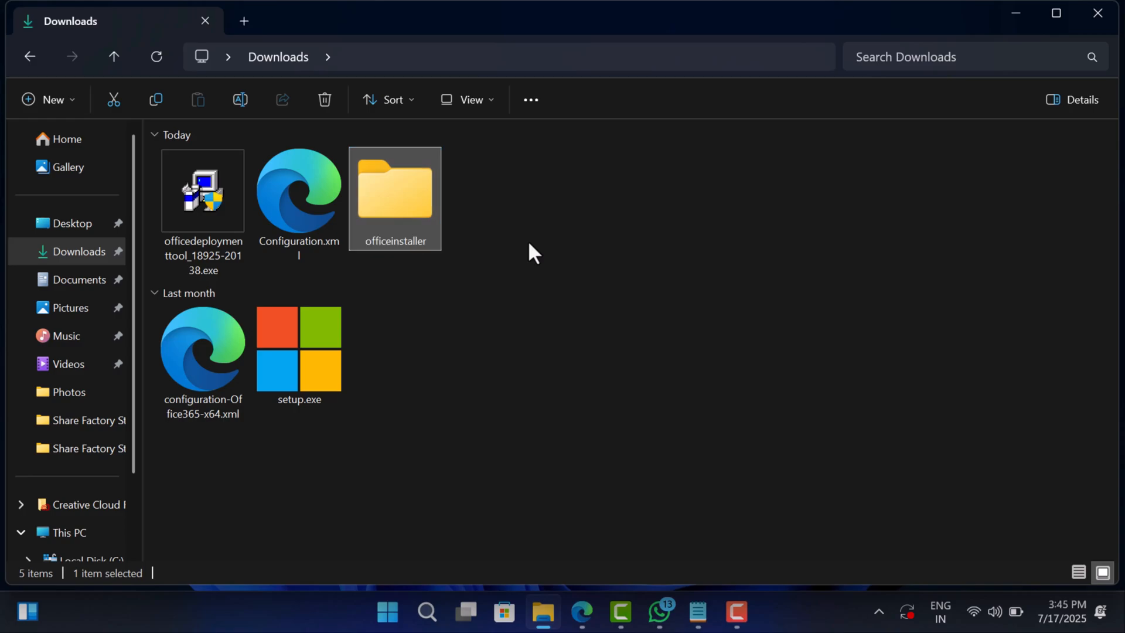
{"action": "left_click", "coordinate": [298, 197]}
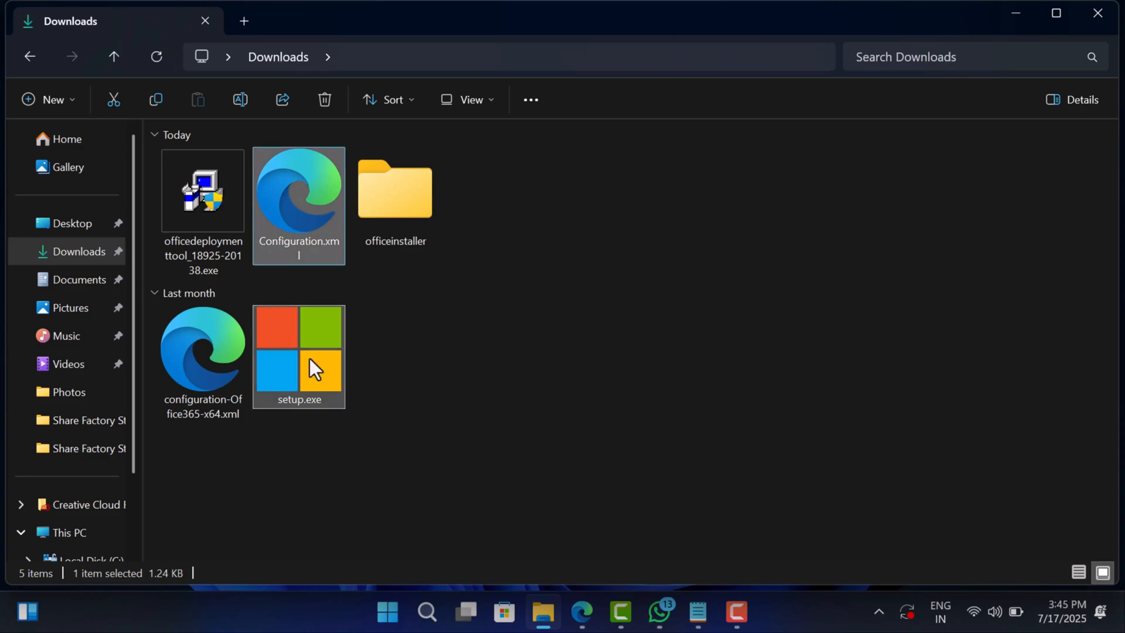
{"action": "left_click_drag", "start_coordinate": [298, 356], "coordinate": [394, 201]}
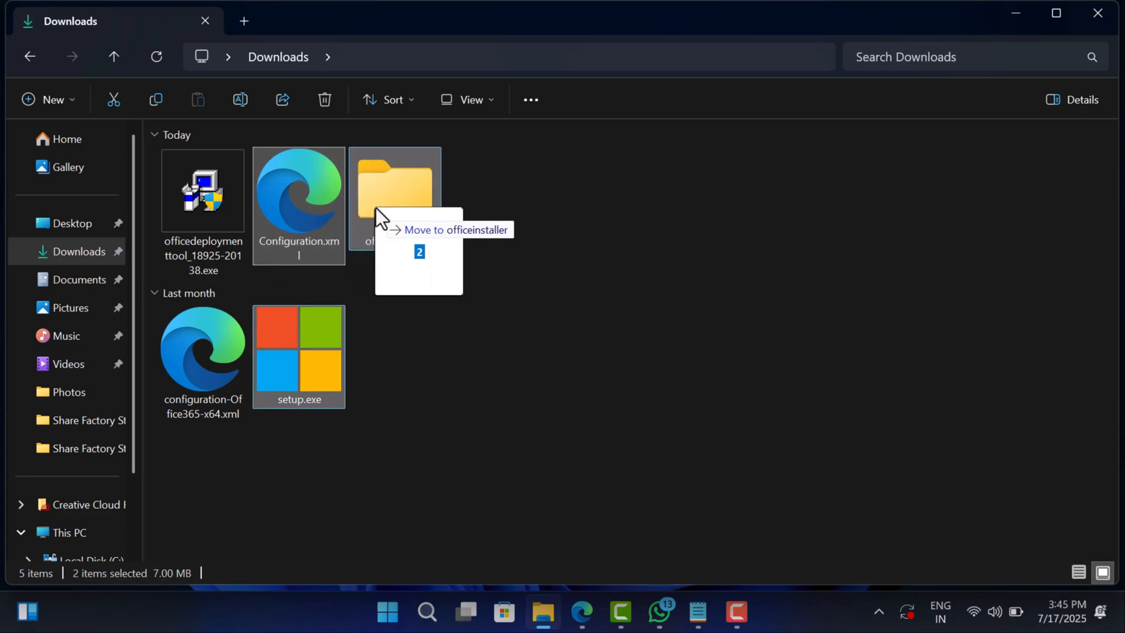
{"action": "left_click_drag", "start_coordinate": [297, 201], "coordinate": [395, 201]}
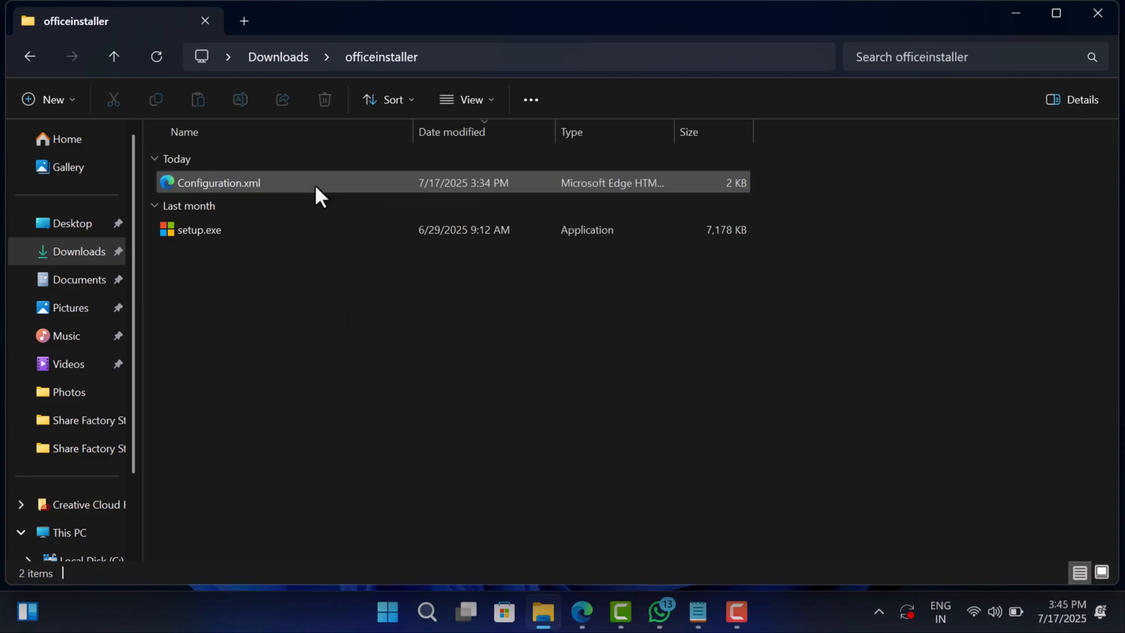
{"action": "left_click", "coordinate": [330, 282]}
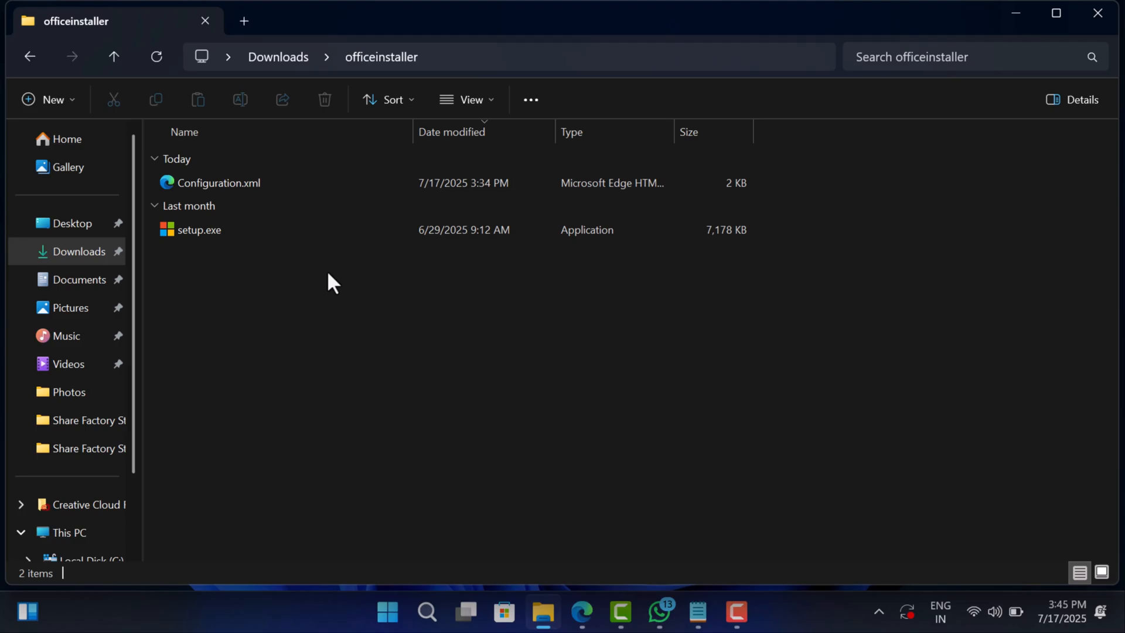
{"action": "mouse_move", "coordinate": [424, 361]}
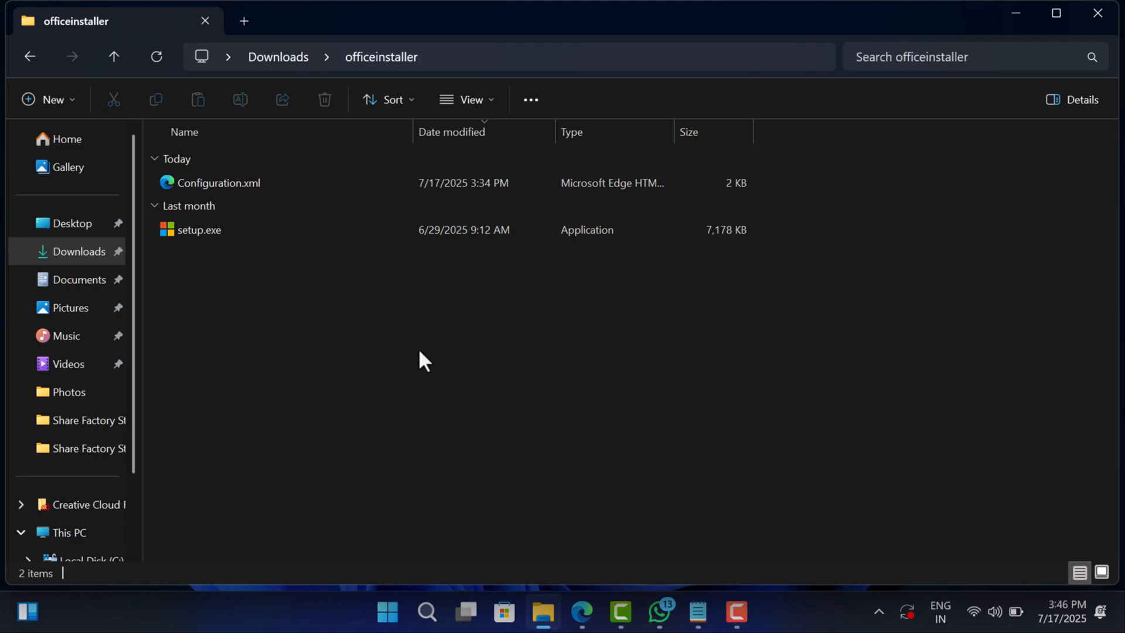
- Search for cmd and launch Command Prompt as administrator, approving User Account Control
{"action": "left_click", "coordinate": [426, 612]}
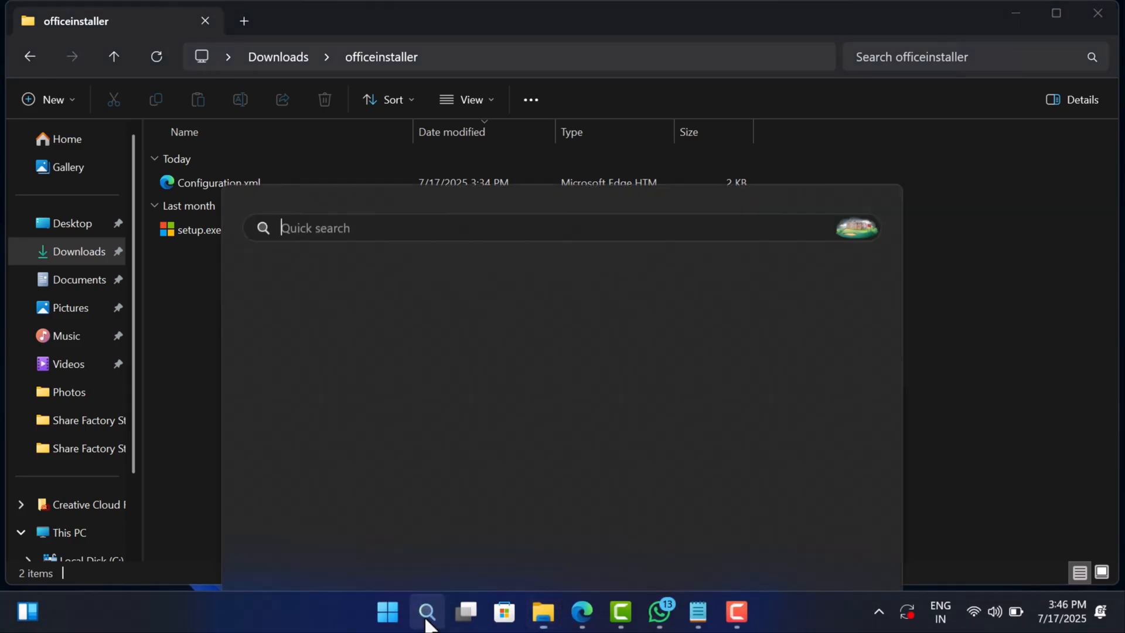
{"action": "type", "text": "cmd"}
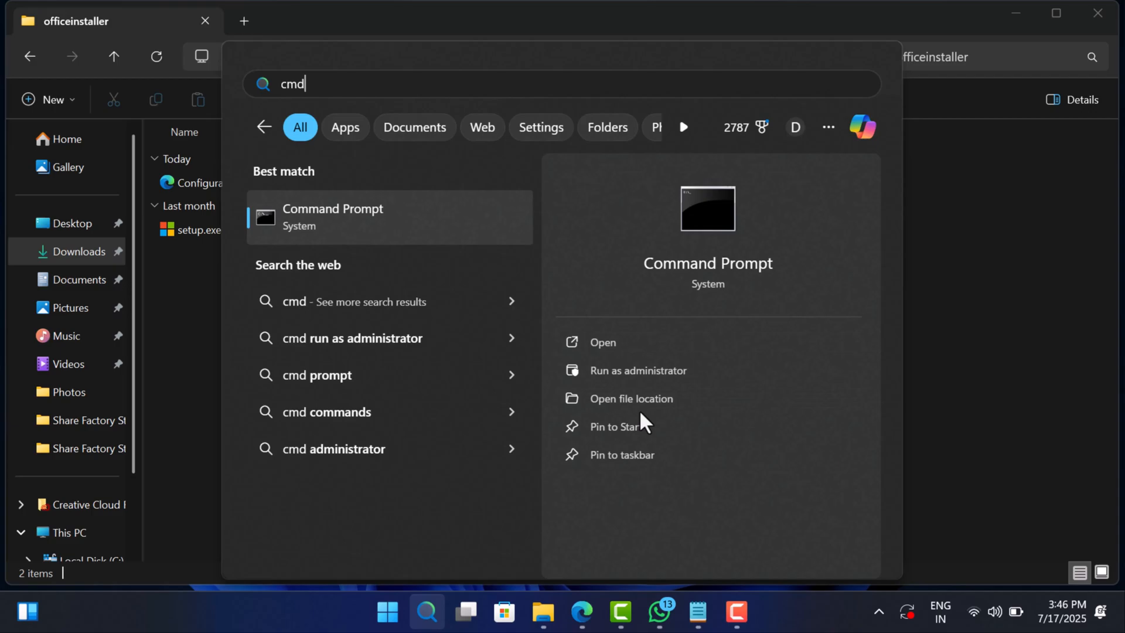
{"action": "left_click", "coordinate": [639, 370]}
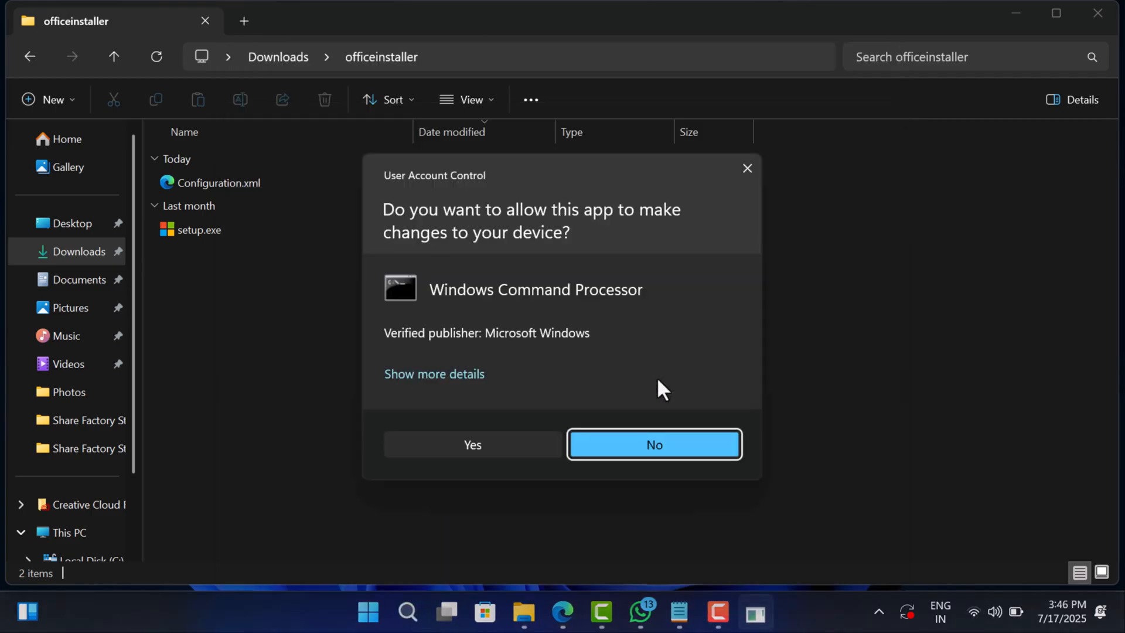
{"action": "left_click", "coordinate": [472, 444]}
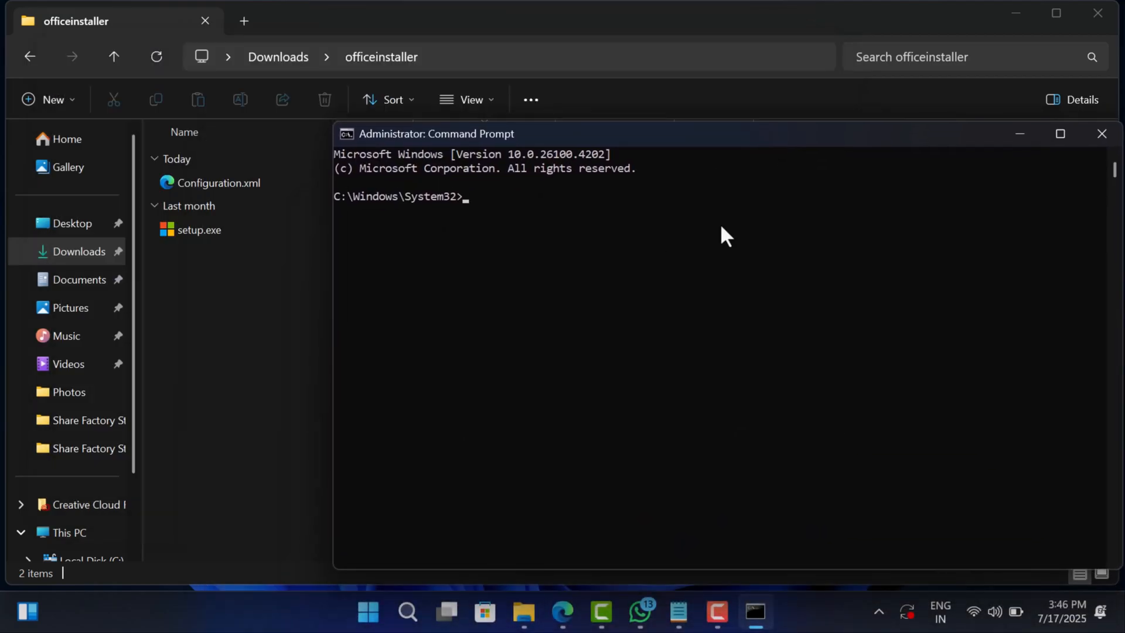
- Change to C:\Users\Dhiman\Downloads\officeinstaller and run setup.exe /configure with the configuration file
{"action": "type", "text": "cd"}
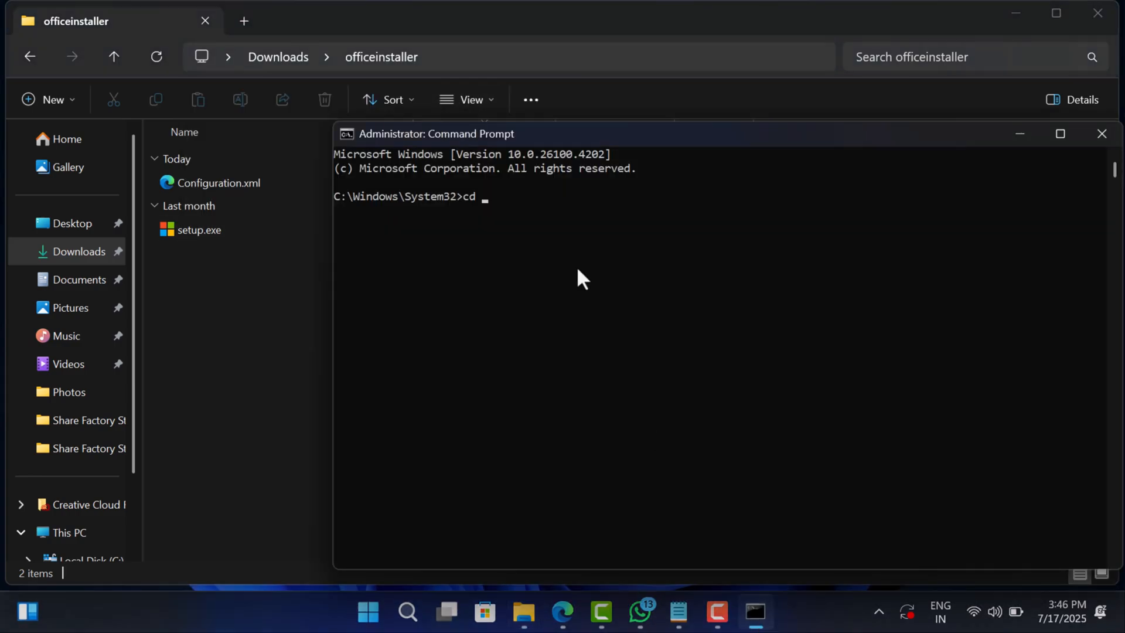
{"action": "type", "text": "C:\\Users\\Dhiman\\Downloads\\officeinstaller"}
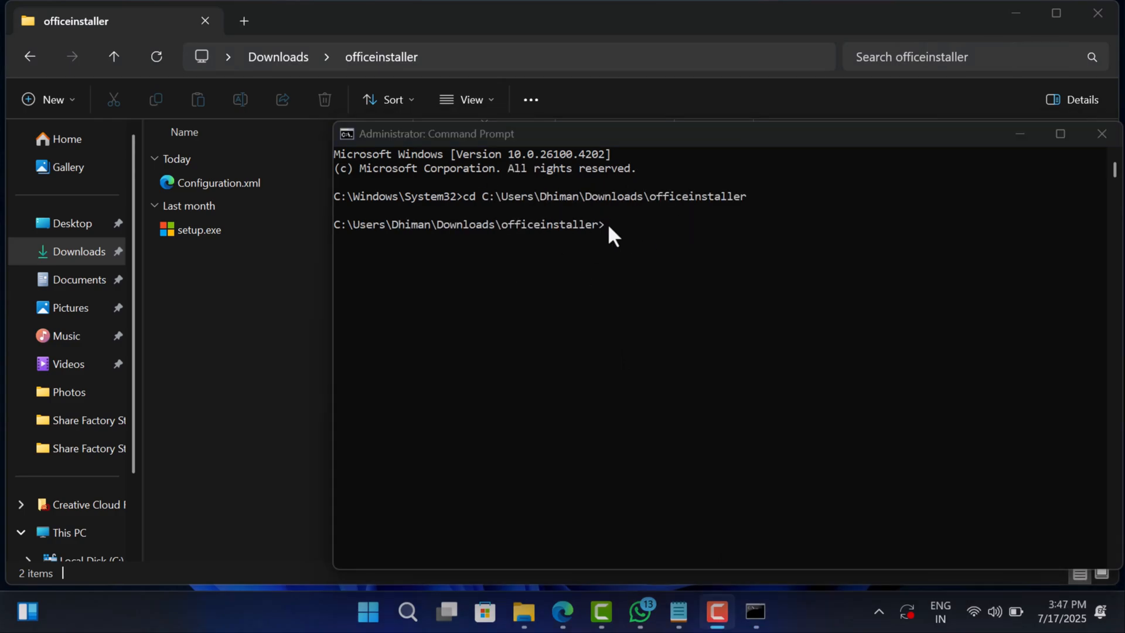
{"action": "type", "text": "setu"}
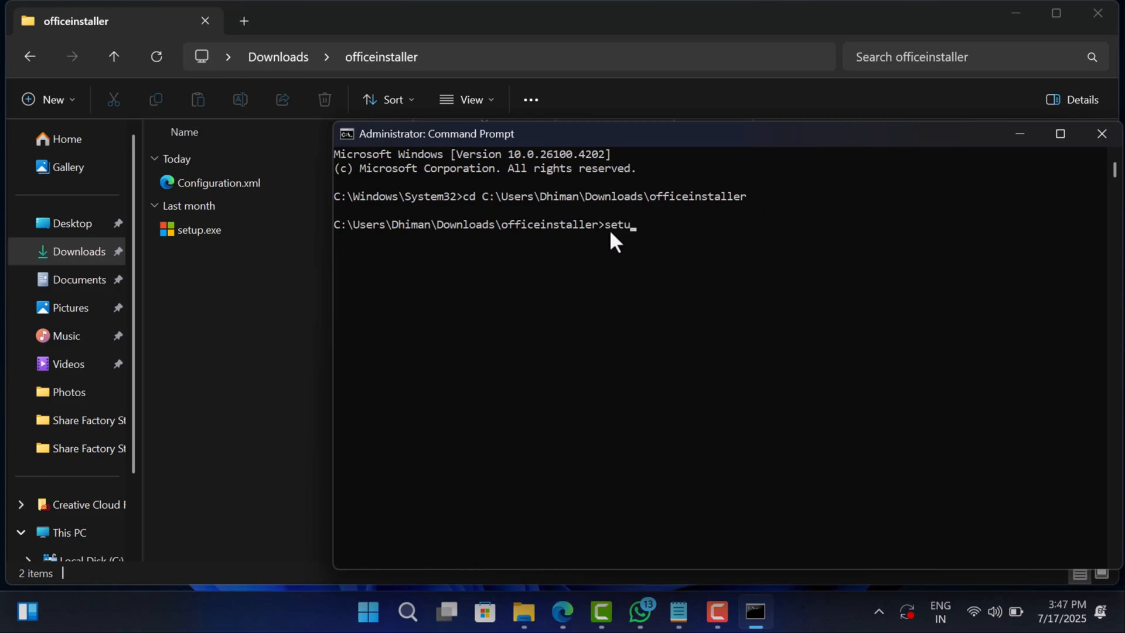
{"action": "type", "text": ".exe"}
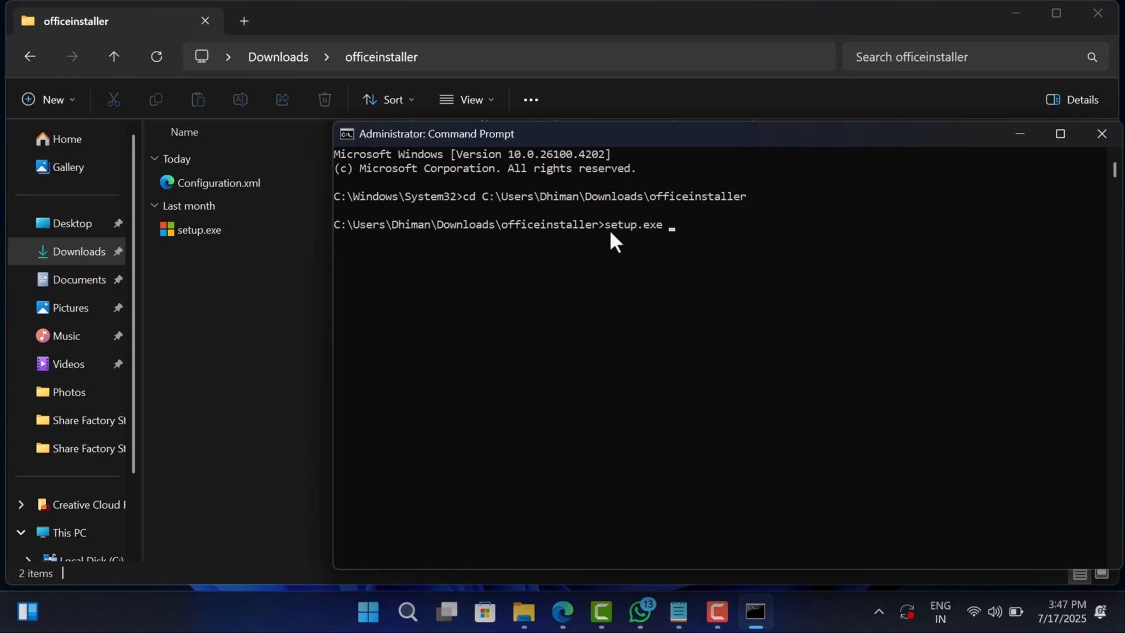
{"action": "type", "text": "/configure"}
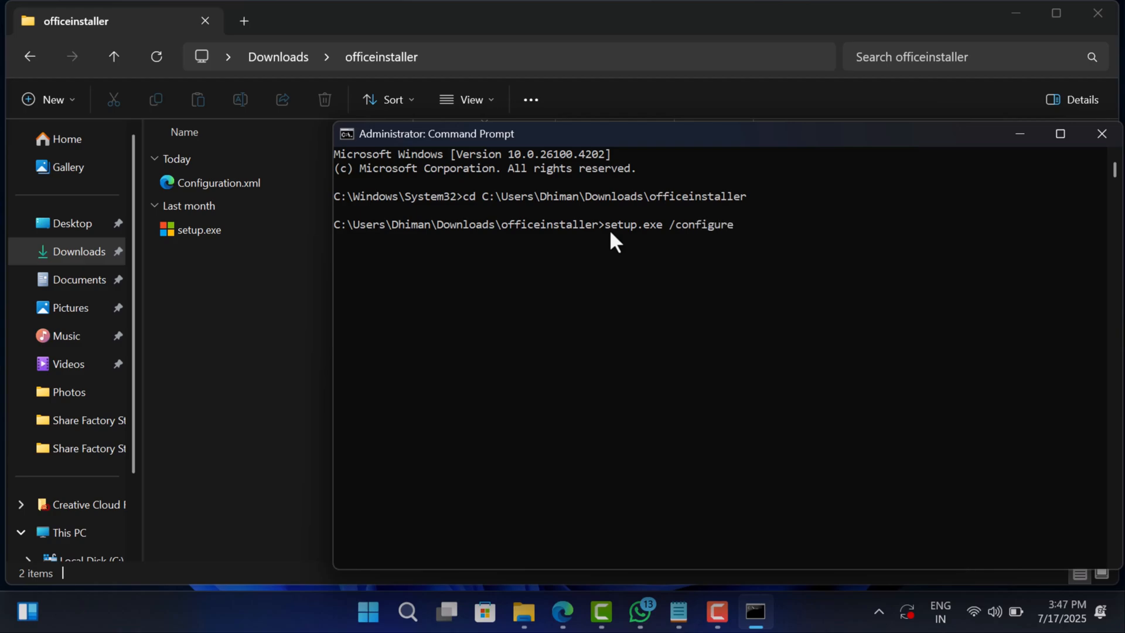
{"action": "type", "text": "cong"}
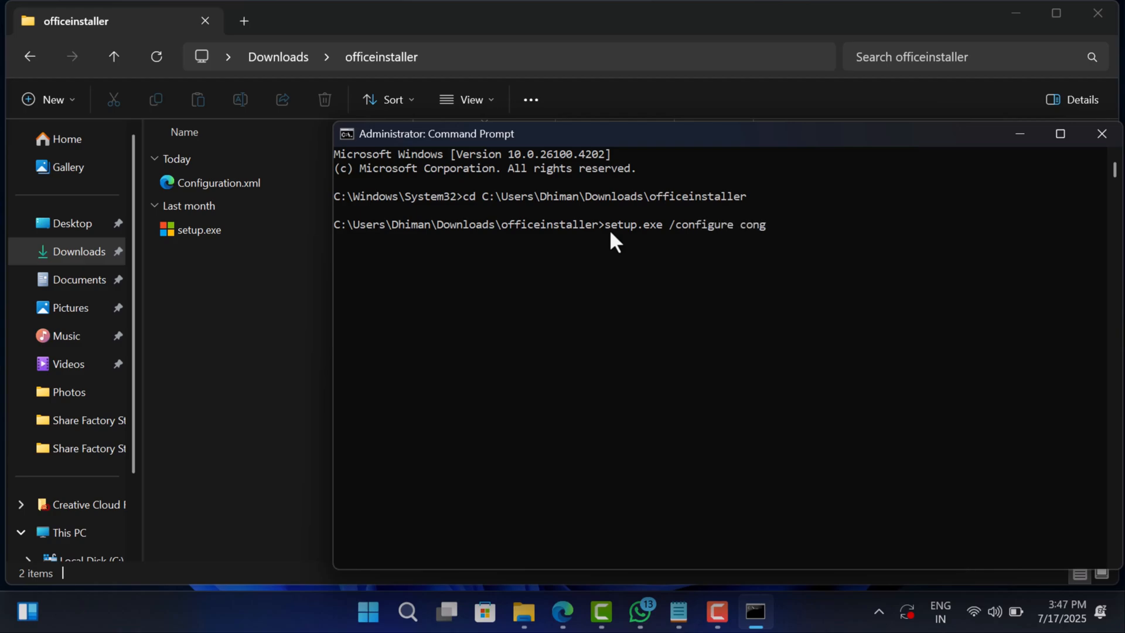
{"action": "key", "text": "Backspace"}
{"action": "type", "text": "figuration."}
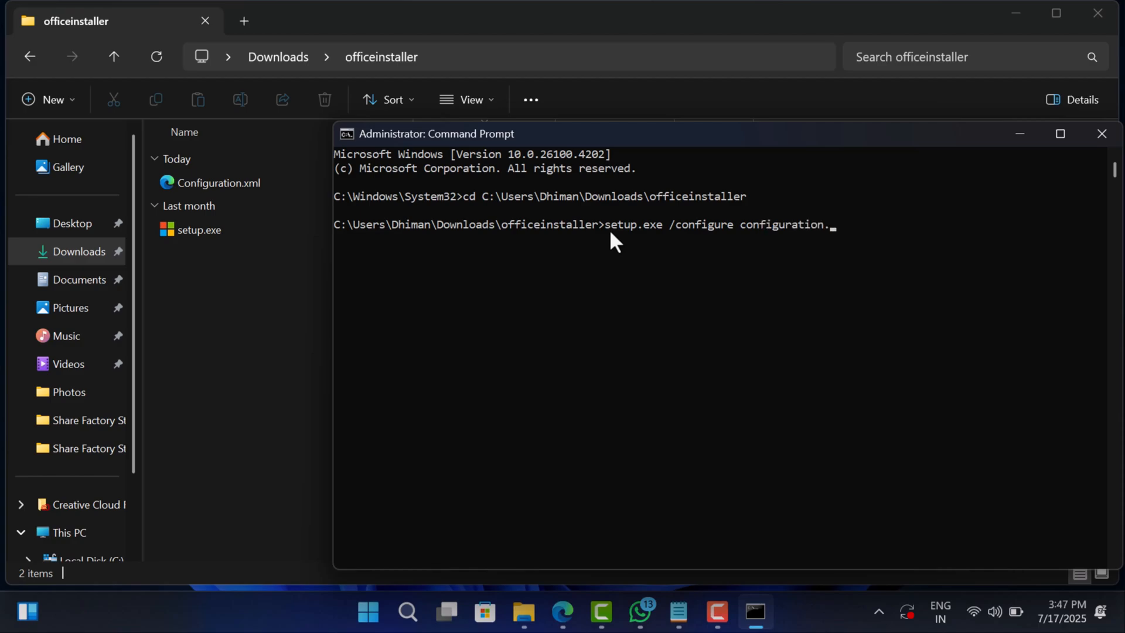
{"action": "key", "text": "enter"}
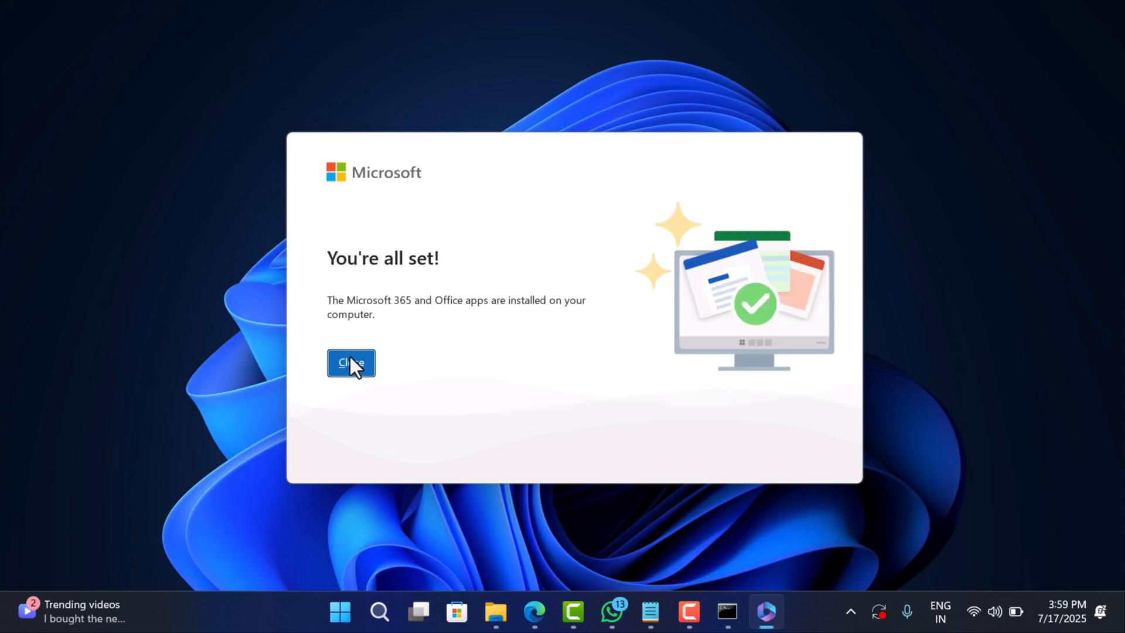
- Close the installation complete message and search for Word to launch it
{"action": "left_click", "coordinate": [351, 363]}
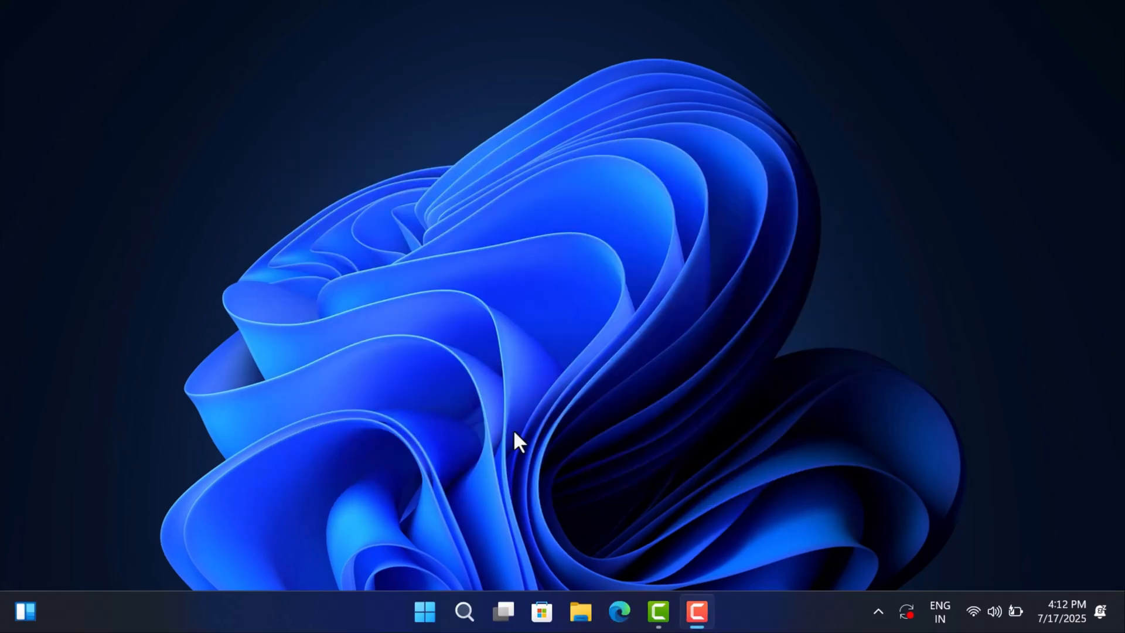
{"action": "mouse_move", "coordinate": [464, 611]}
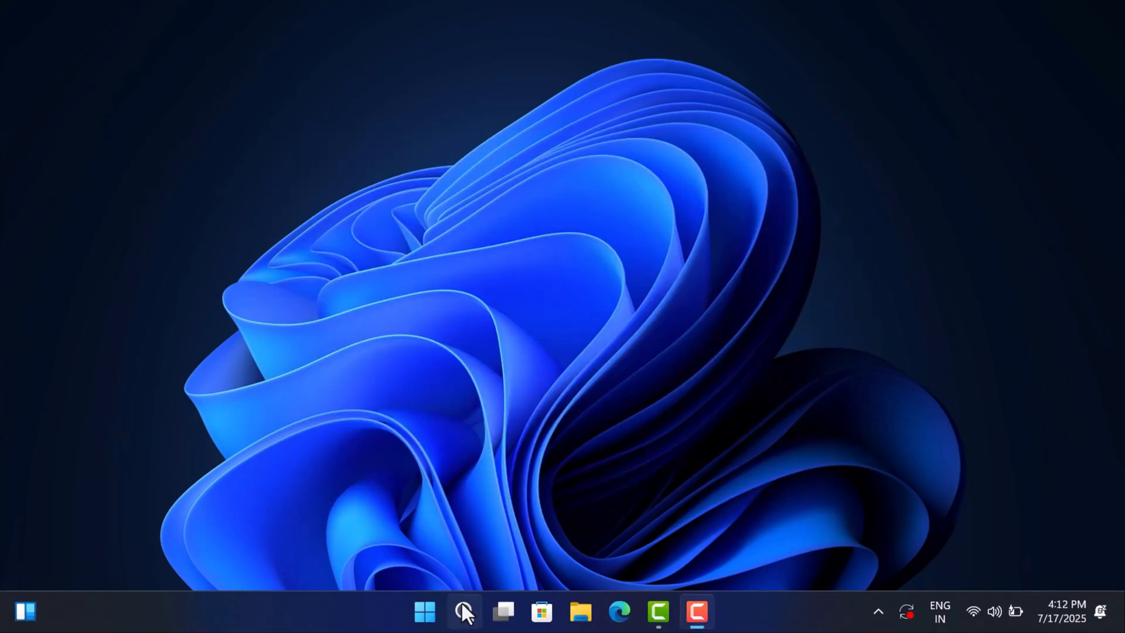
{"action": "left_click", "coordinate": [464, 612]}
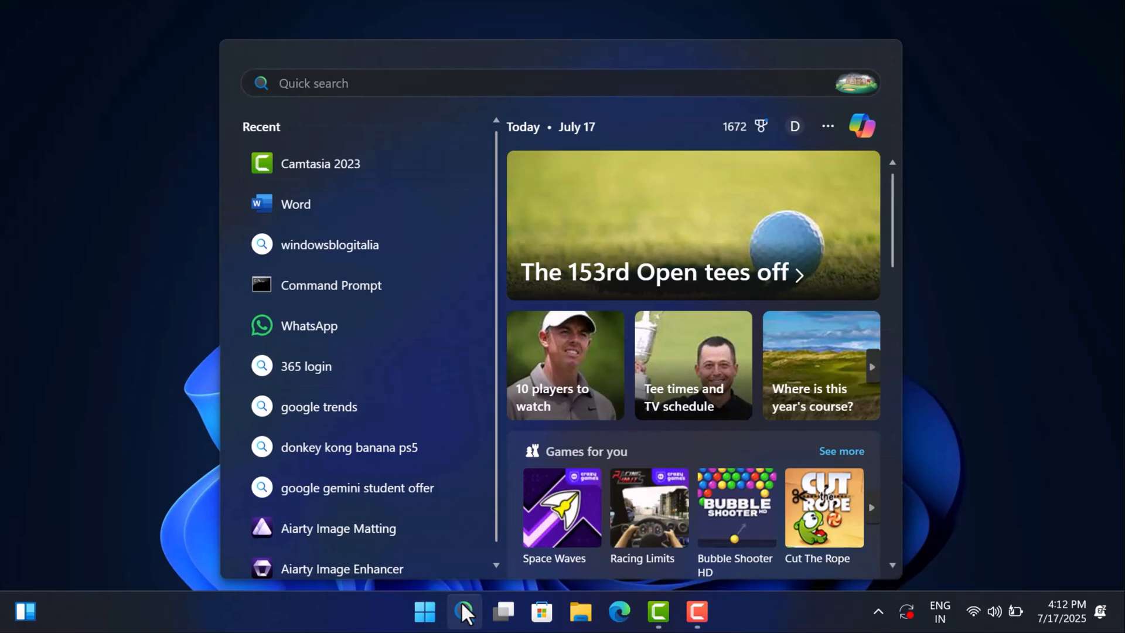
{"action": "type", "text": "wo"}
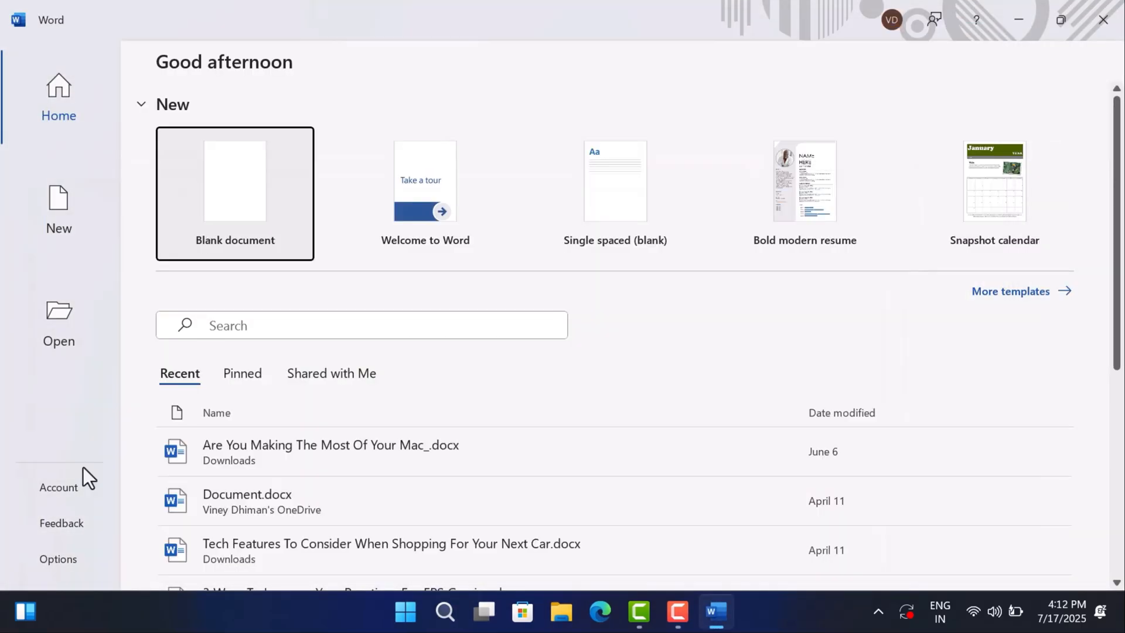
- Open Word's Account page to confirm Office LTSC Professional Plus 2024 is installed and needs activation
{"action": "left_click", "coordinate": [58, 486]}
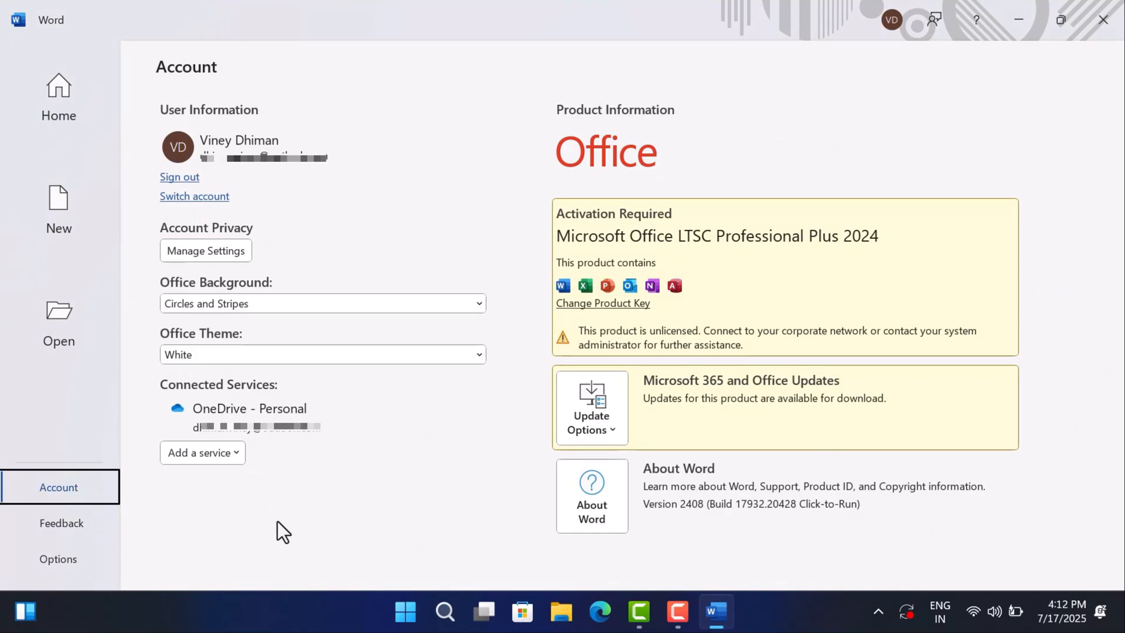
{"action": "mouse_move", "coordinate": [631, 242]}
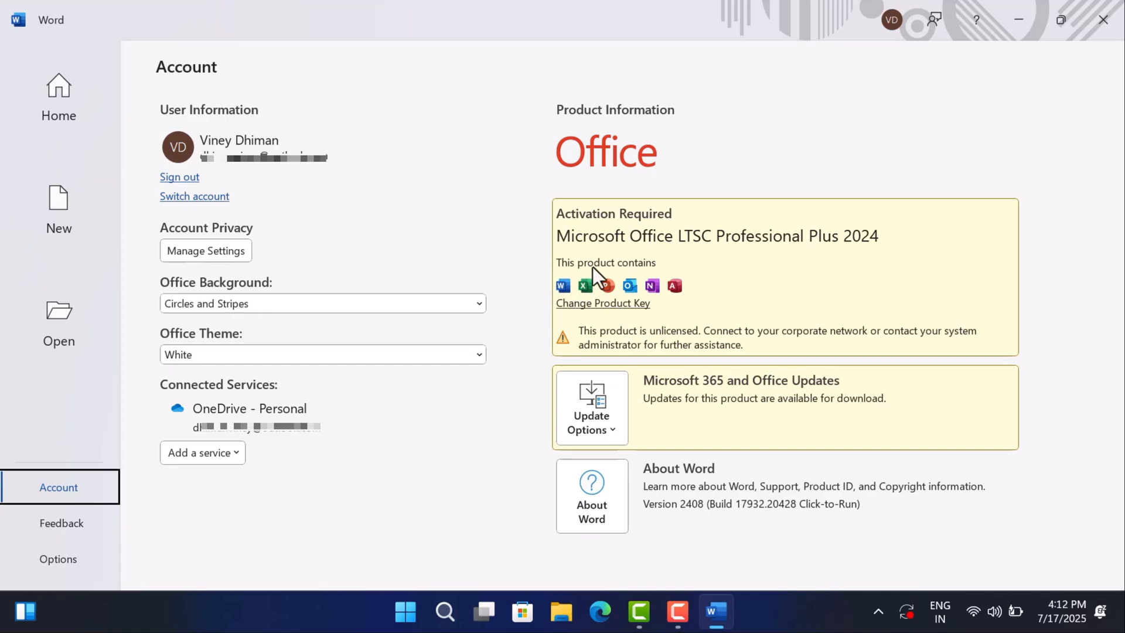
{"action": "mouse_move", "coordinate": [648, 327]}
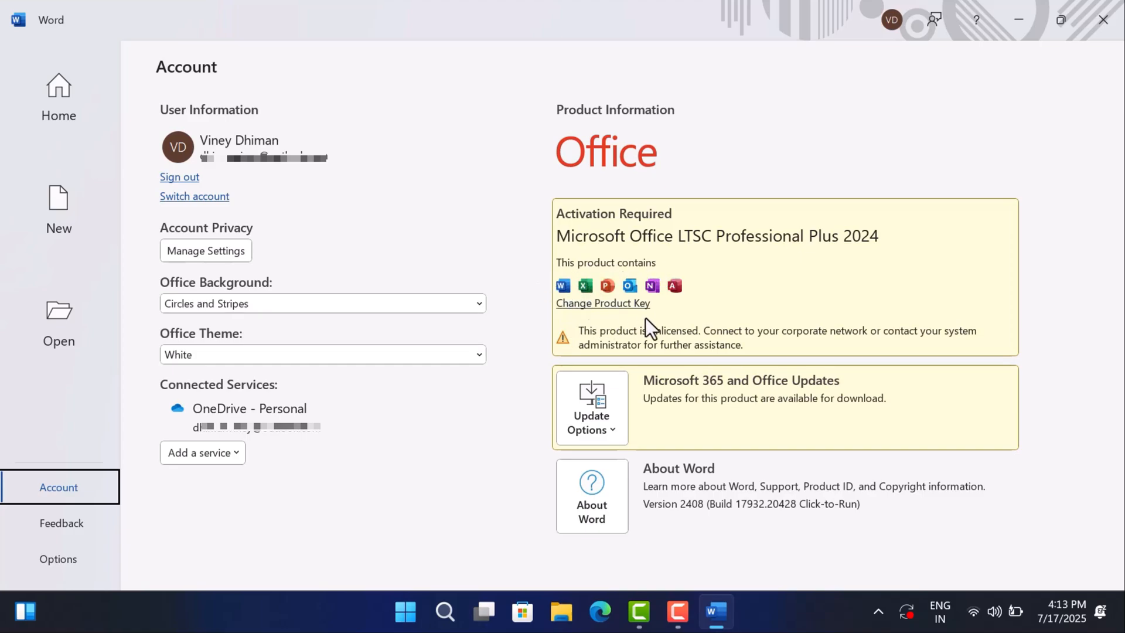